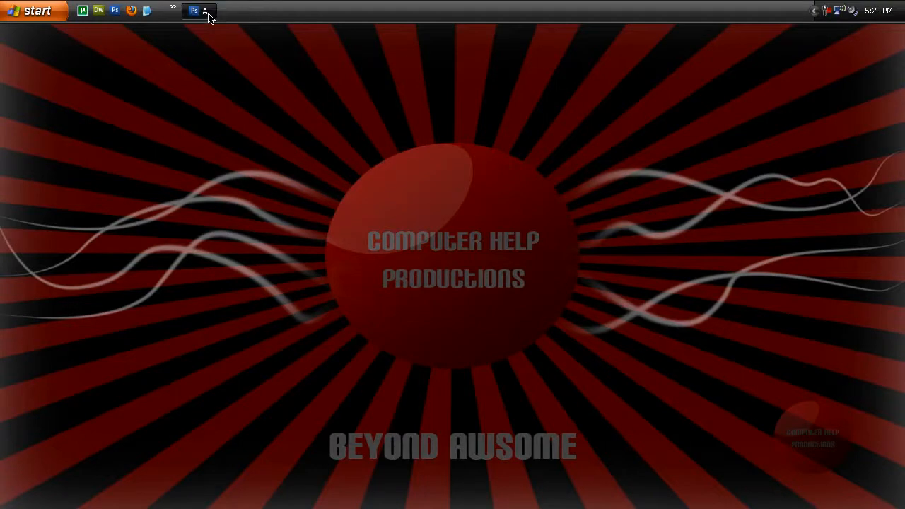
Bring Photoshop forward and create a 1280×720 px, 72 ppi document with a white background.
{"action": "left_click", "coordinate": [201, 12]}
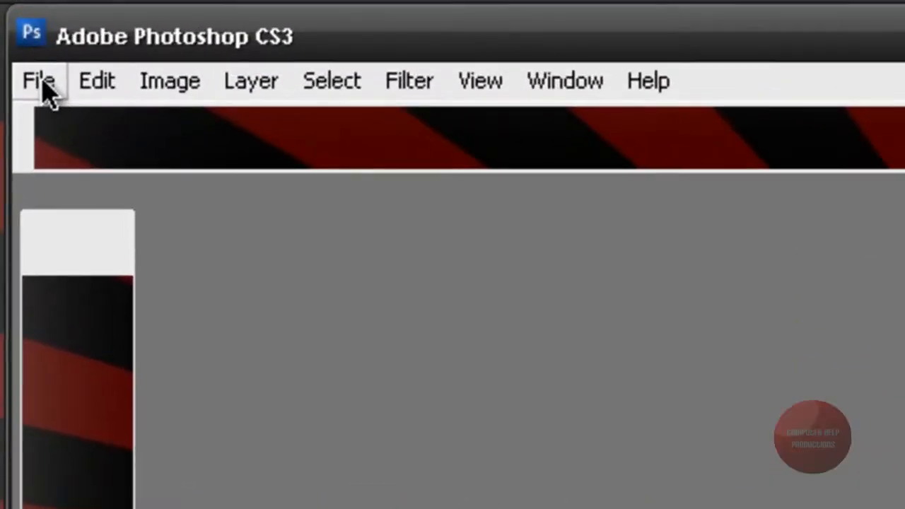
{"action": "mouse_move", "coordinate": [99, 343]}
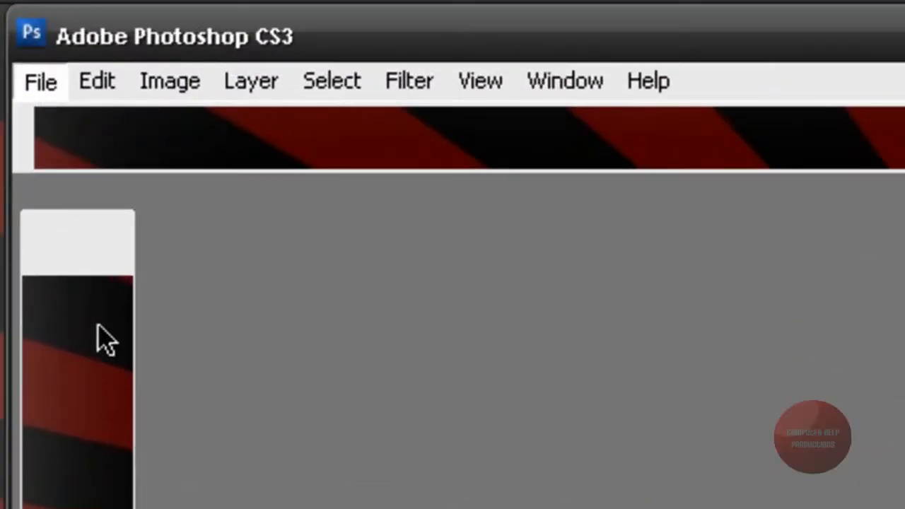
{"action": "left_click", "coordinate": [39, 81]}
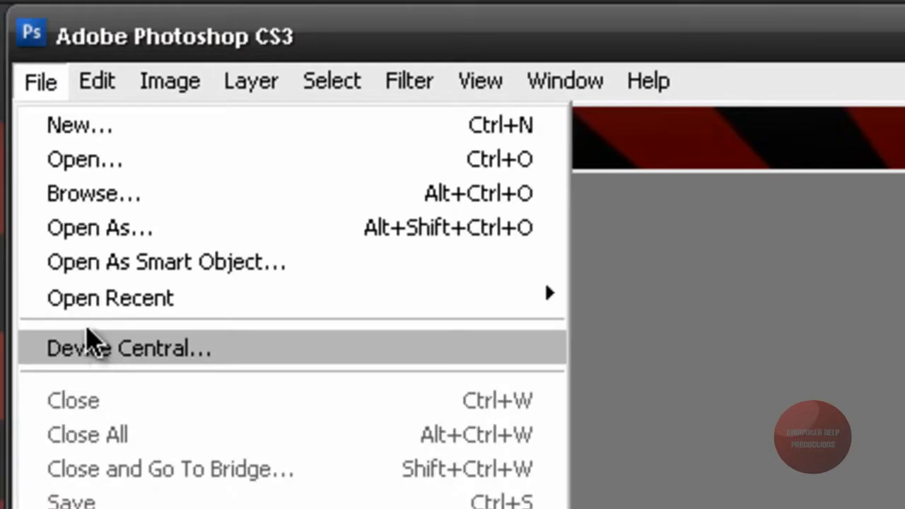
{"action": "left_click", "coordinate": [98, 82]}
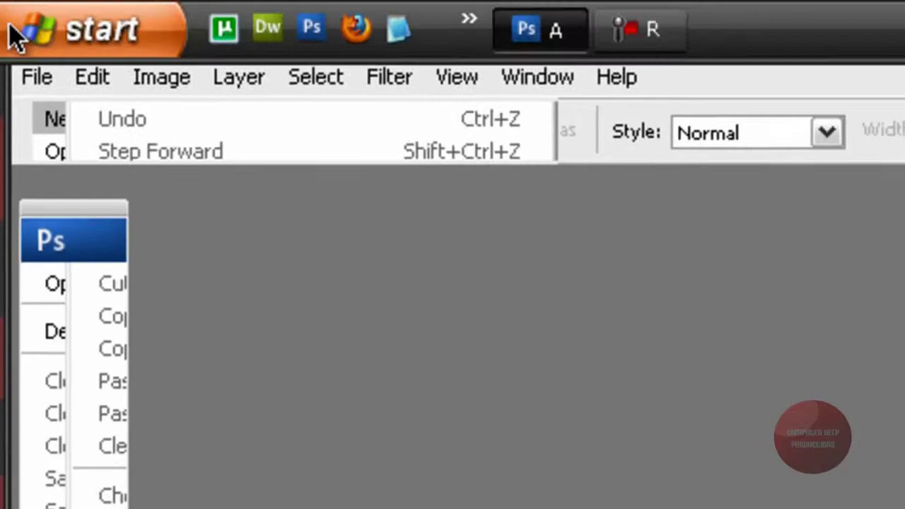
{"action": "left_click", "coordinate": [49, 118]}
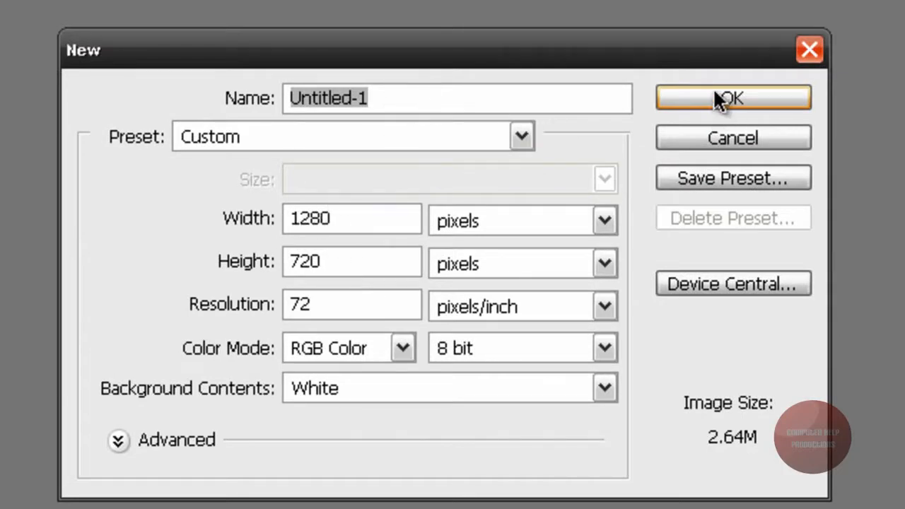
{"action": "left_click", "coordinate": [731, 98]}
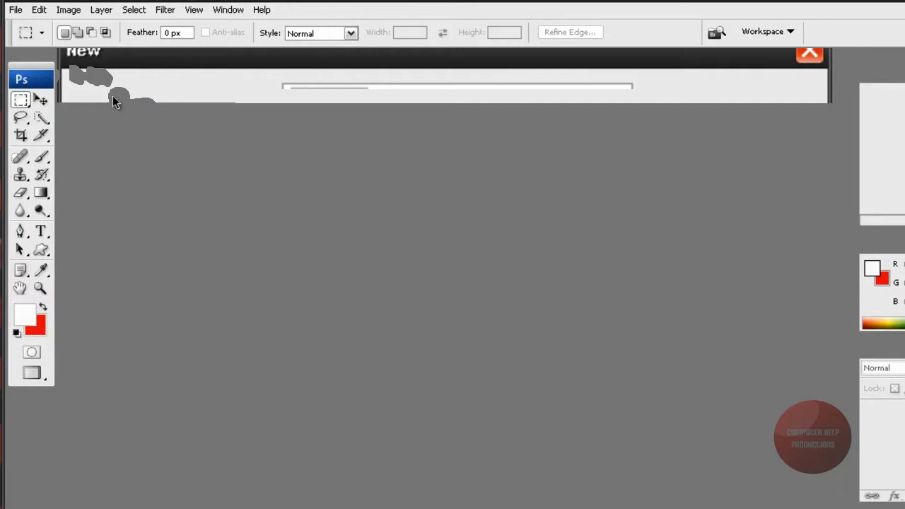
Toggle the rulers with Ctrl+R and place a horizontal guide across the canvas middle.
{"action": "left_click", "coordinate": [810, 56]}
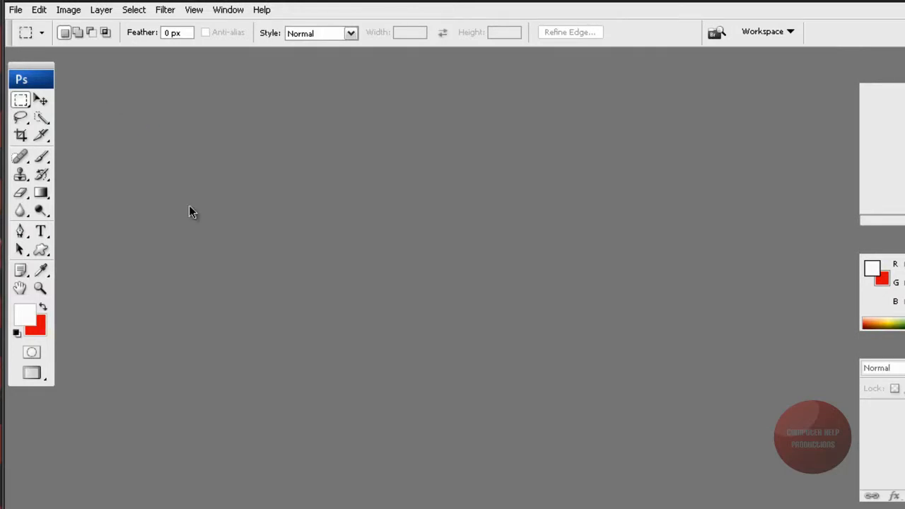
{"action": "mouse_move", "coordinate": [196, 269]}
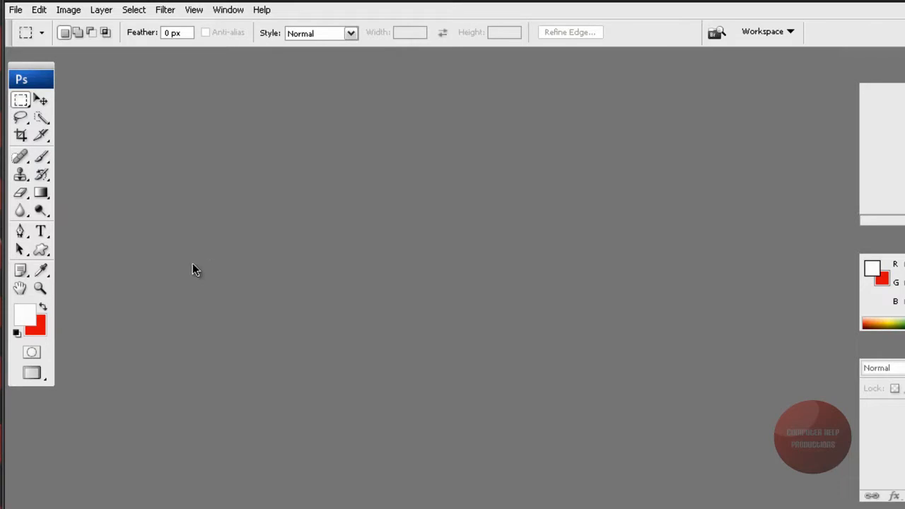
{"action": "mouse_move", "coordinate": [154, 245]}
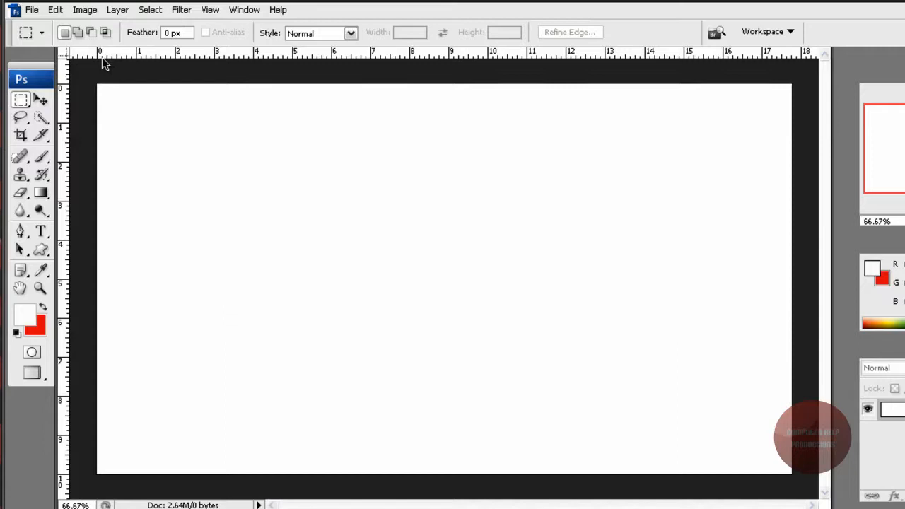
{"action": "key", "text": "Ctrl+R"}
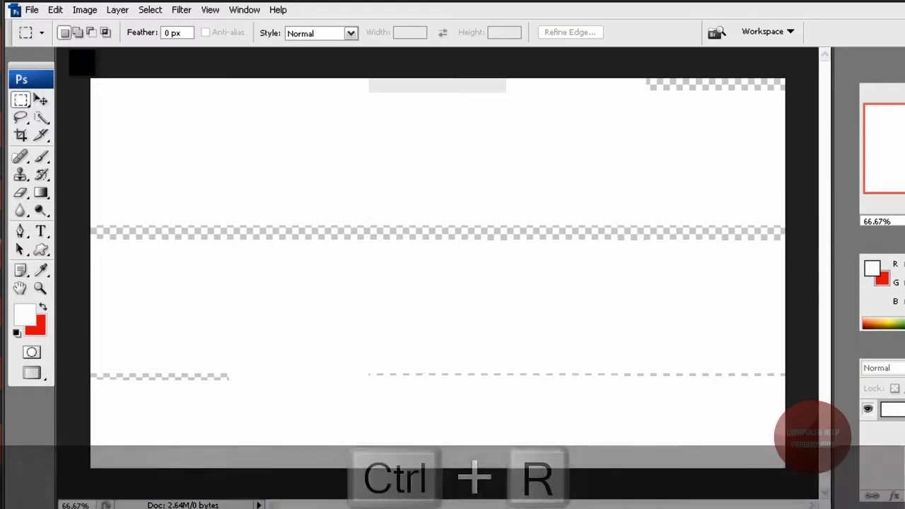
{"action": "key", "text": "Ctrl+R"}
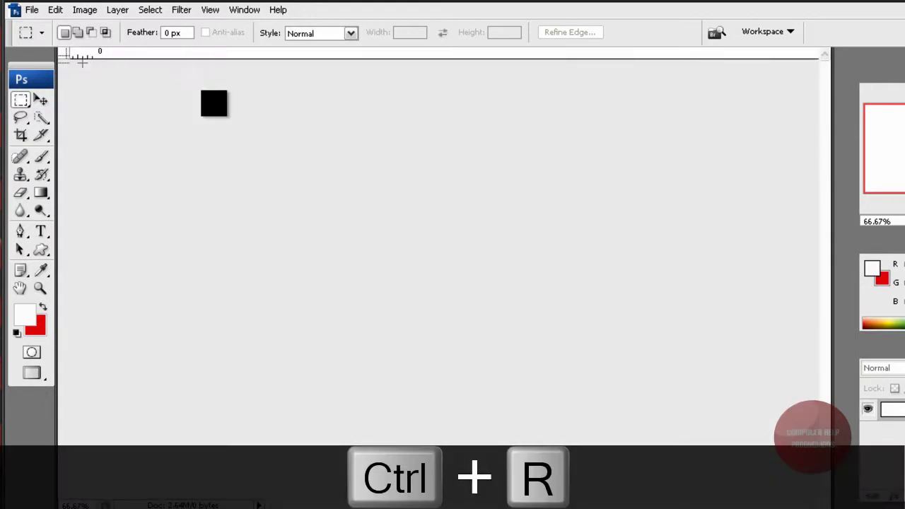
{"action": "key", "text": "Ctrl+R"}
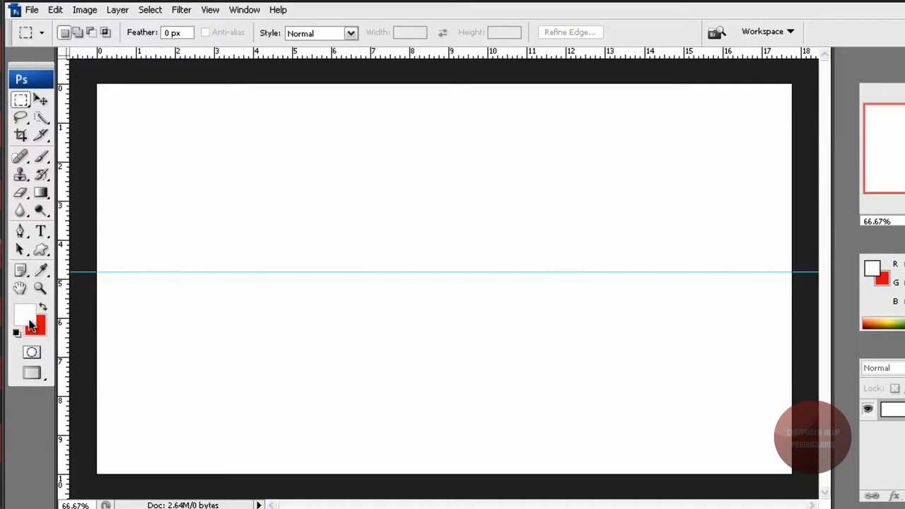
Set the foreground to black, select the top half above the guide, and fill it red.
{"action": "left_click", "coordinate": [25, 317]}
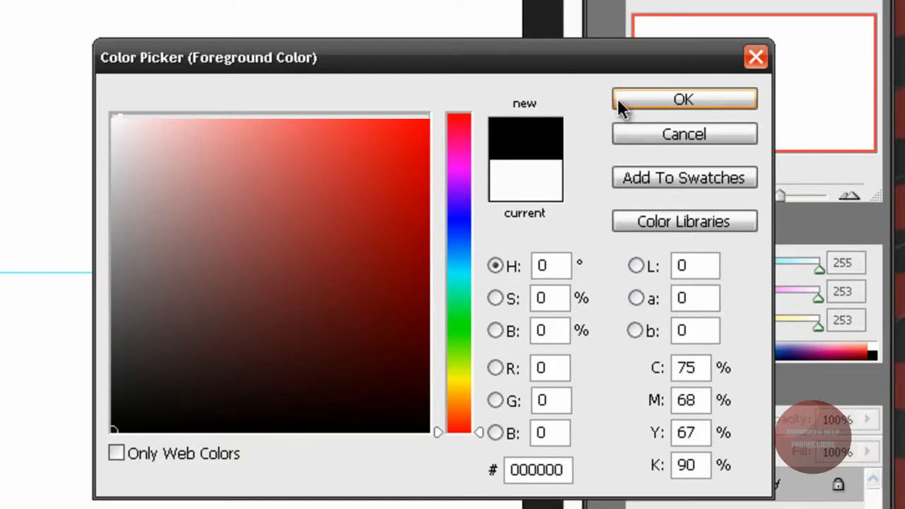
{"action": "left_click", "coordinate": [685, 99]}
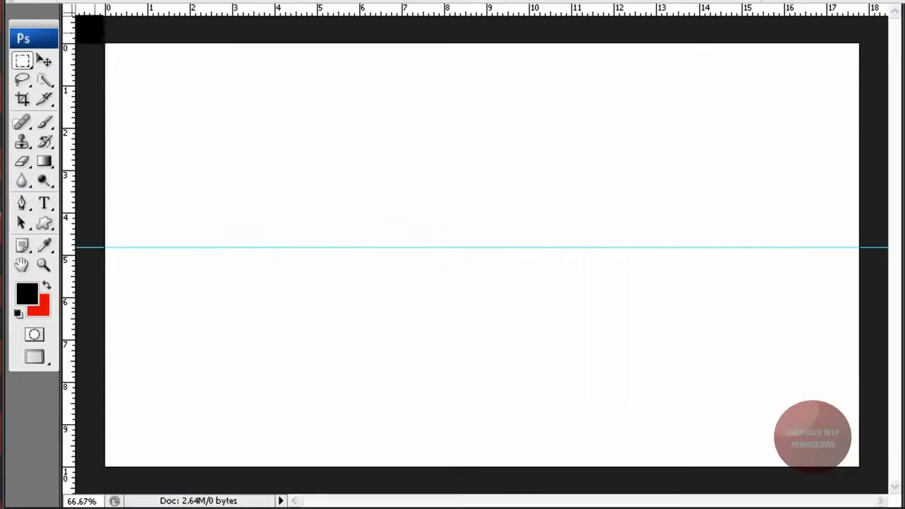
{"action": "left_click_drag", "start_coordinate": [105, 47], "coordinate": [178, 84]}
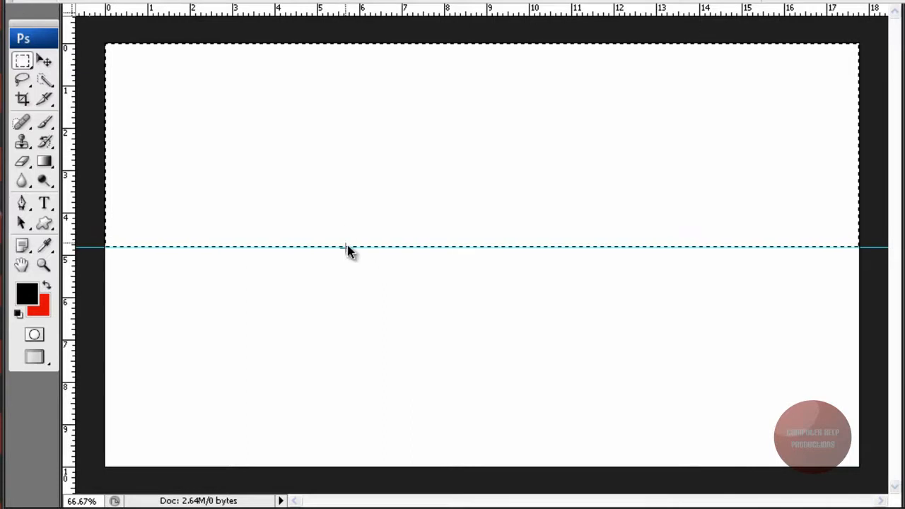
{"action": "right_click", "coordinate": [348, 251]}
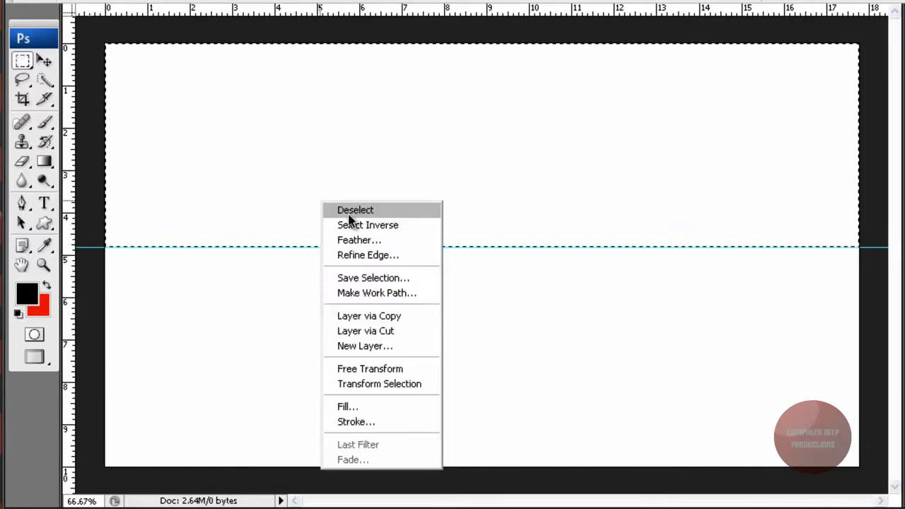
{"action": "mouse_move", "coordinate": [380, 278]}
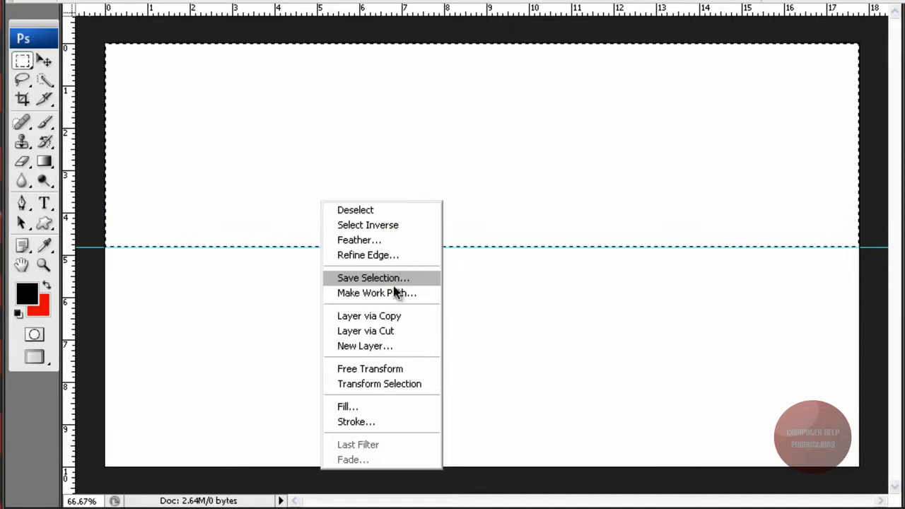
{"action": "mouse_move", "coordinate": [356, 422]}
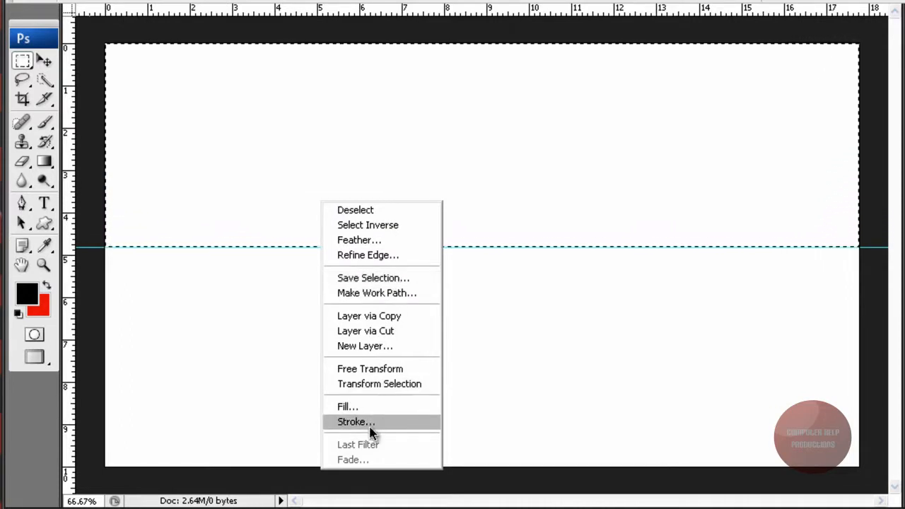
{"action": "mouse_move", "coordinate": [368, 418]}
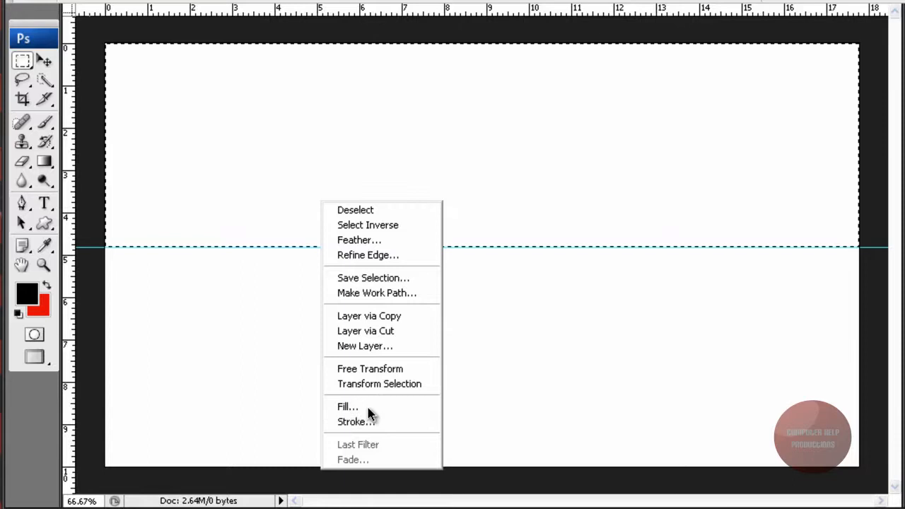
{"action": "left_click", "coordinate": [347, 406]}
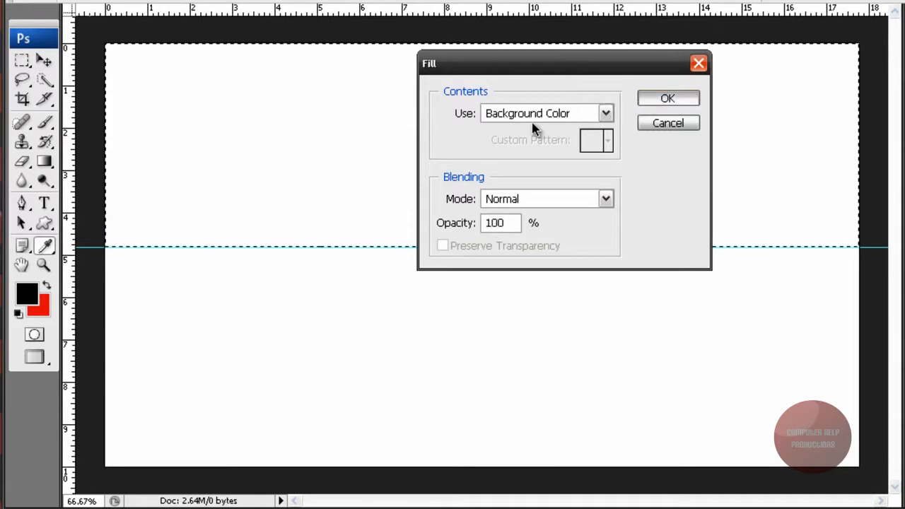
{"action": "left_click", "coordinate": [669, 98]}
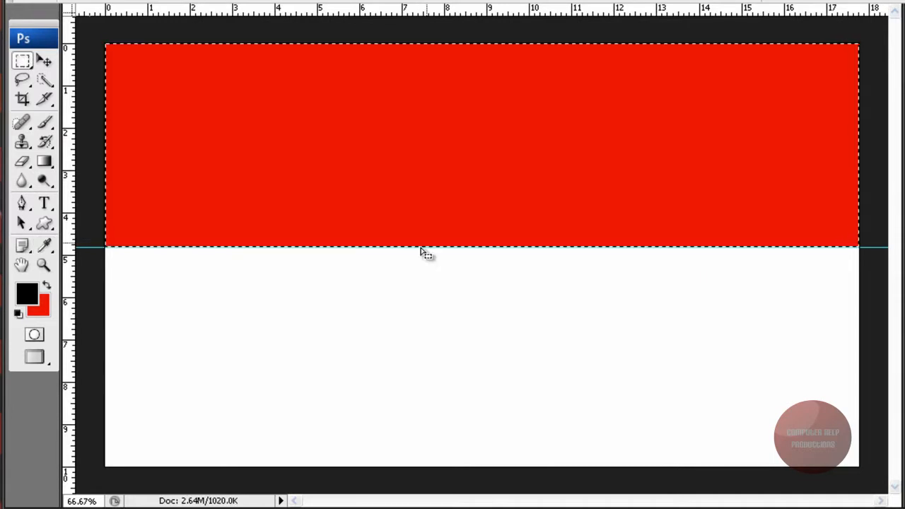
{"action": "mouse_move", "coordinate": [166, 361]}
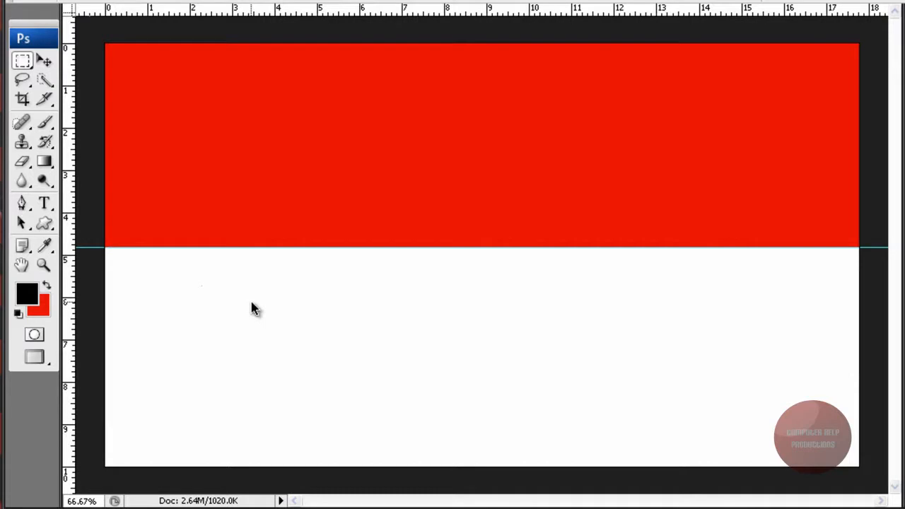
Select the lower half of the canvas and fill it with black.
{"action": "right_click", "coordinate": [254, 307]}
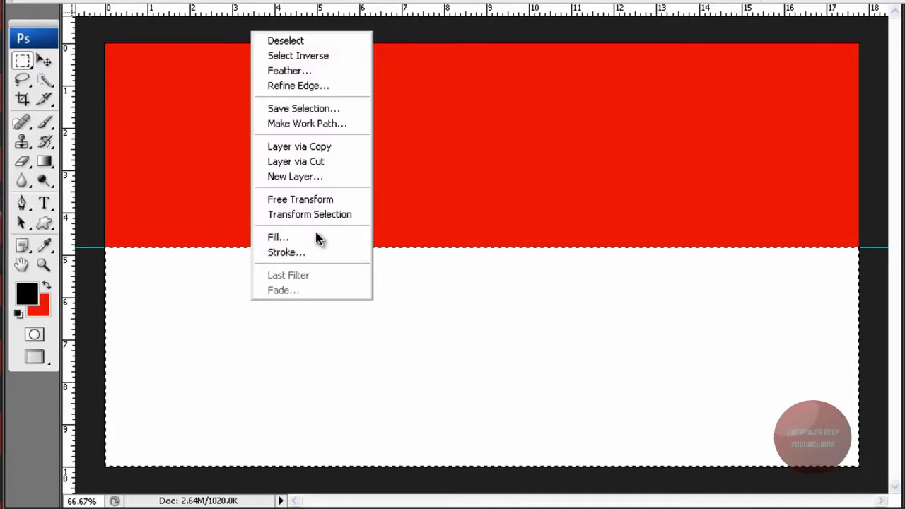
{"action": "left_click", "coordinate": [278, 237]}
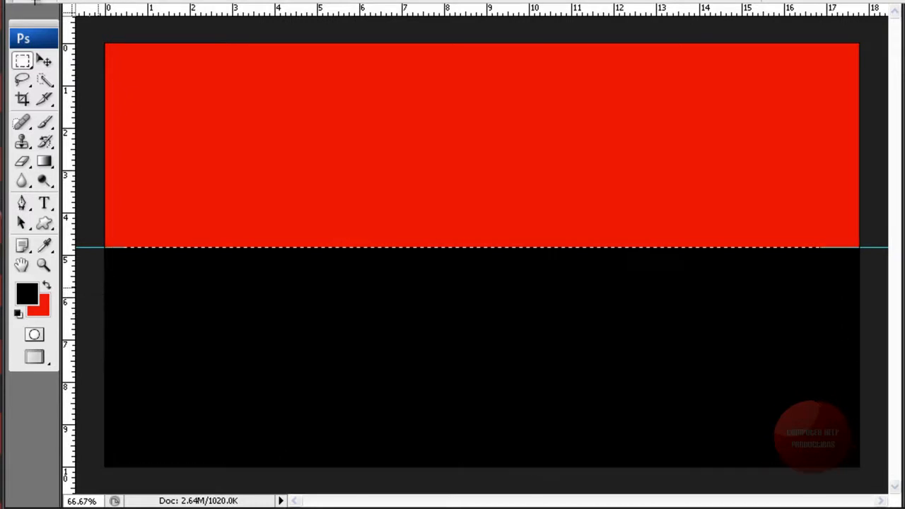
{"action": "mouse_move", "coordinate": [45, 64]}
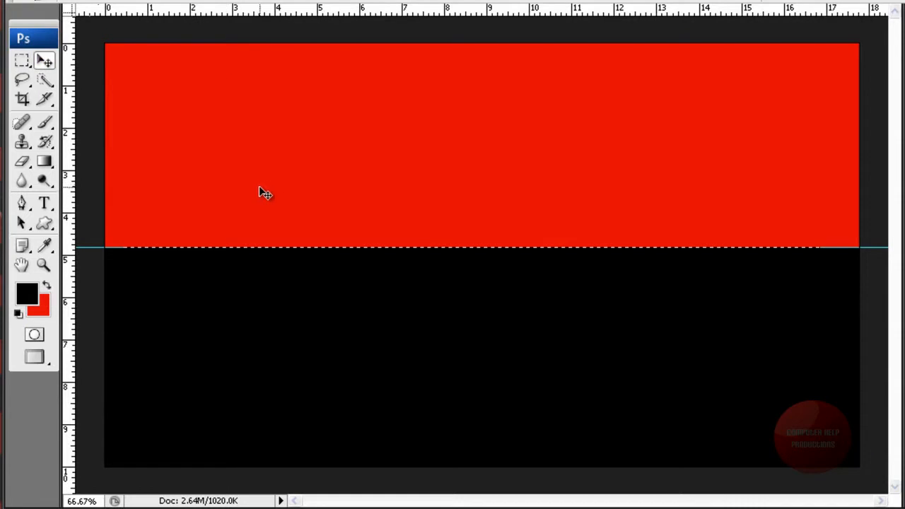
{"action": "mouse_move", "coordinate": [220, 249]}
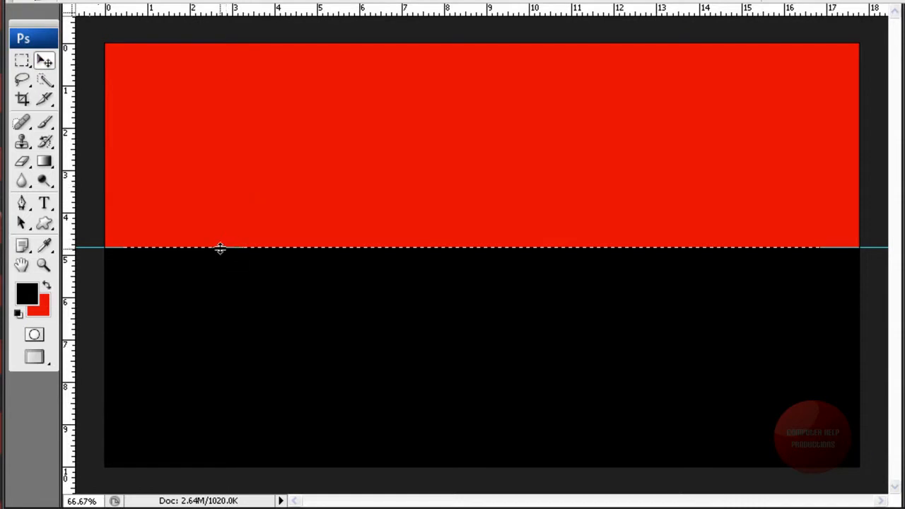
{"action": "mouse_move", "coordinate": [233, 24]}
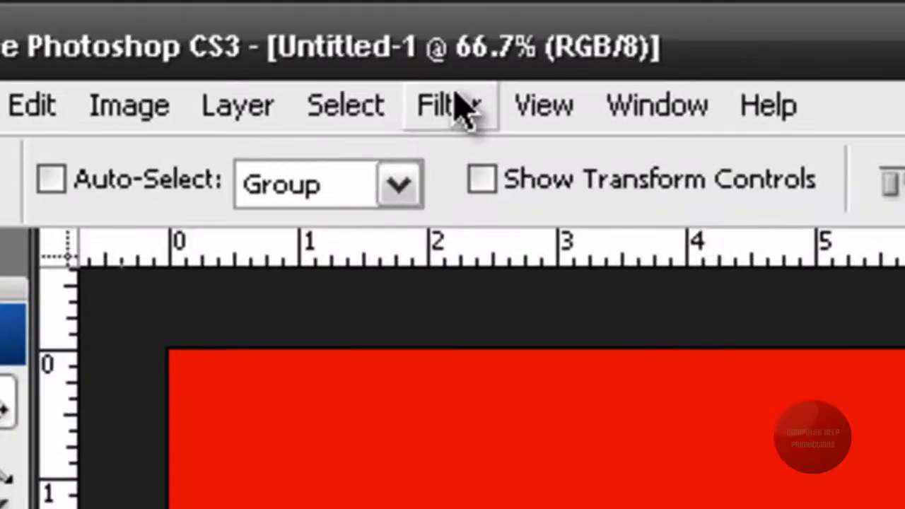
Apply a Sine Wave filter: 696 generators, wavelength 66/66, amplitude 113/113.
{"action": "left_click", "coordinate": [446, 106]}
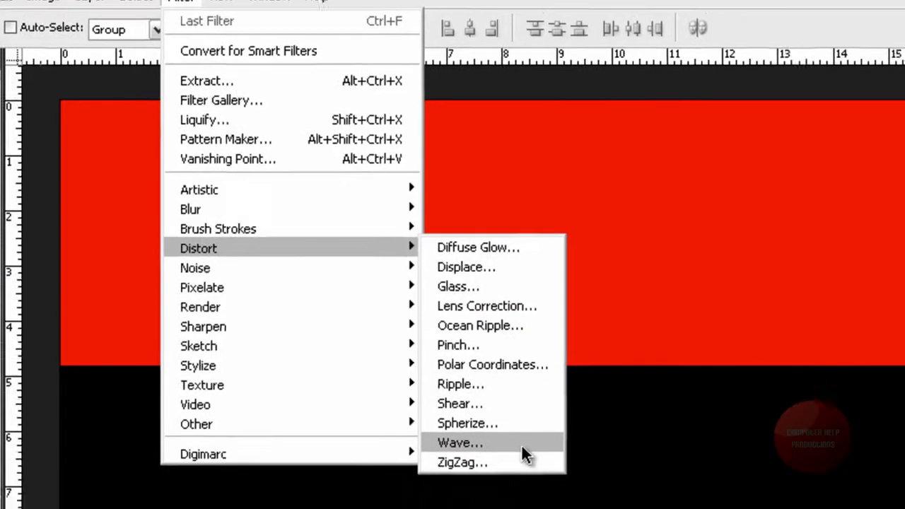
{"action": "left_click", "coordinate": [460, 443]}
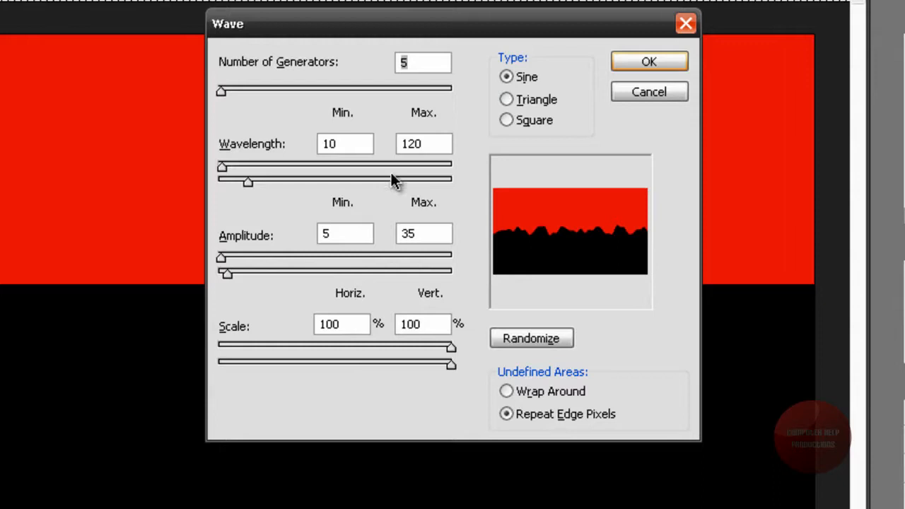
{"action": "mouse_move", "coordinate": [546, 237]}
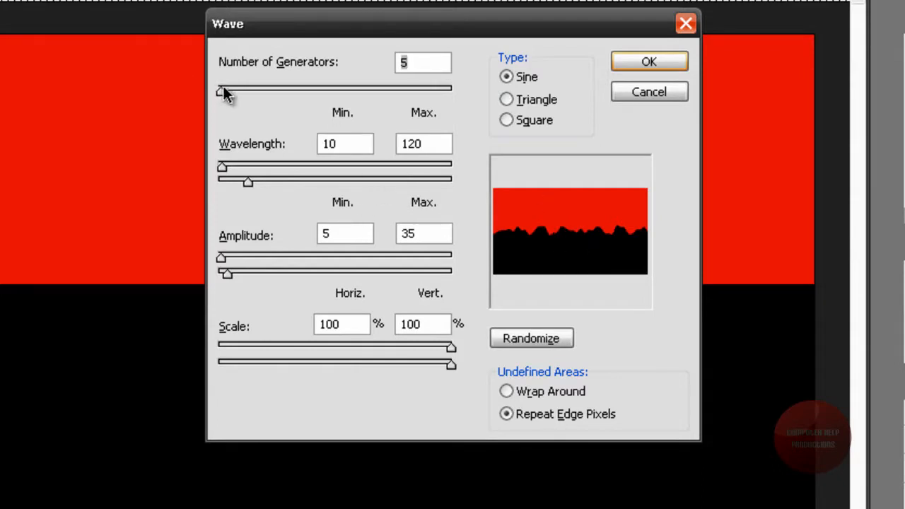
{"action": "left_click_drag", "start_coordinate": [222, 88], "coordinate": [292, 91]}
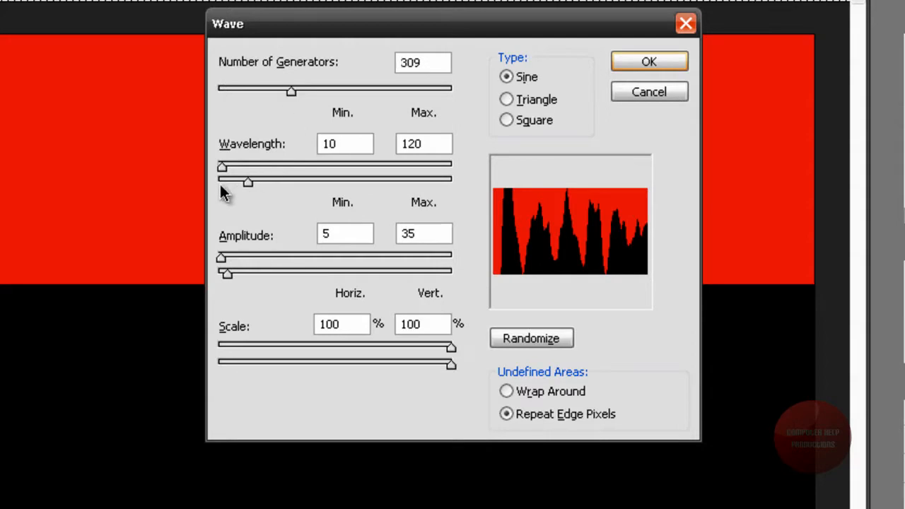
{"action": "left_click_drag", "start_coordinate": [222, 168], "coordinate": [249, 168]}
{"action": "type", "text": "696"}
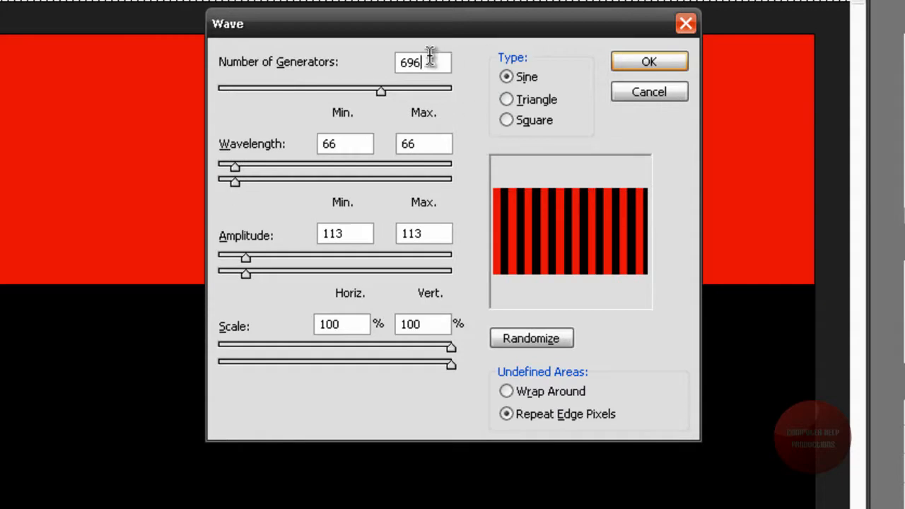
{"action": "mouse_move", "coordinate": [457, 131]}
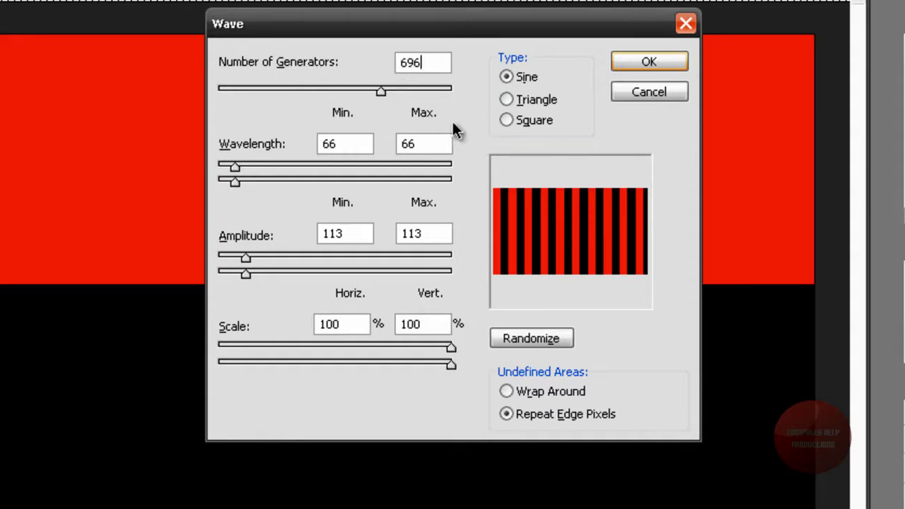
{"action": "mouse_move", "coordinate": [453, 154]}
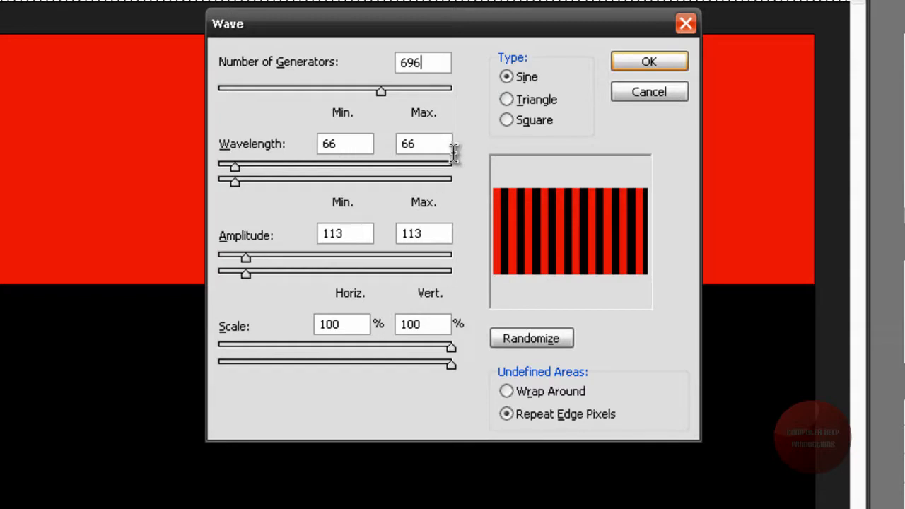
{"action": "mouse_move", "coordinate": [304, 170]}
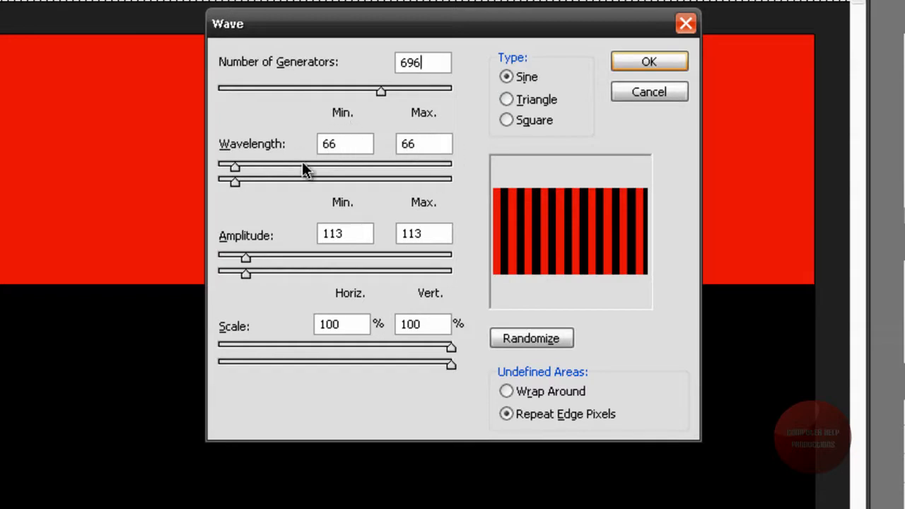
{"action": "mouse_move", "coordinate": [311, 227]}
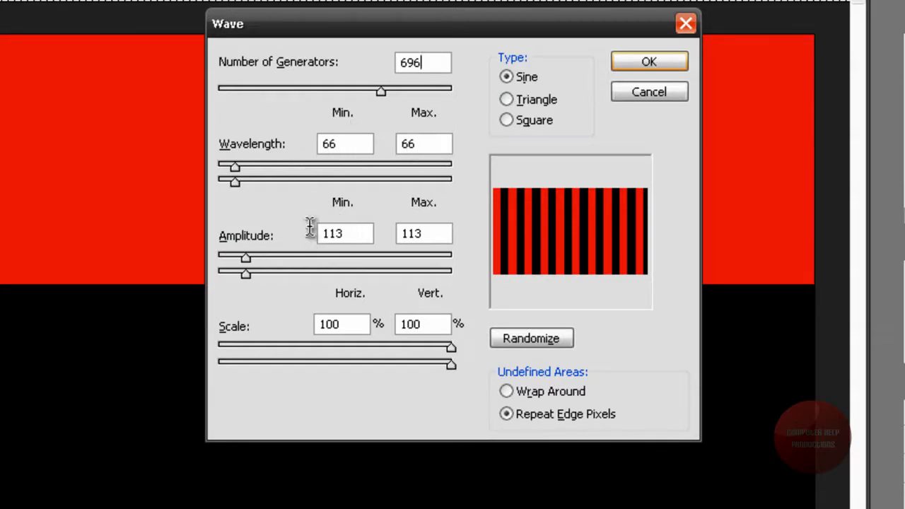
{"action": "mouse_move", "coordinate": [416, 244]}
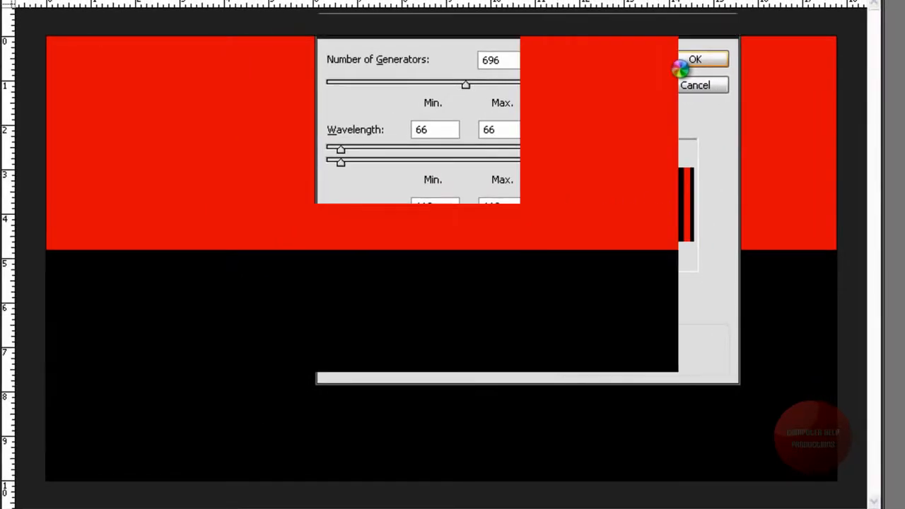
{"action": "left_click", "coordinate": [704, 59]}
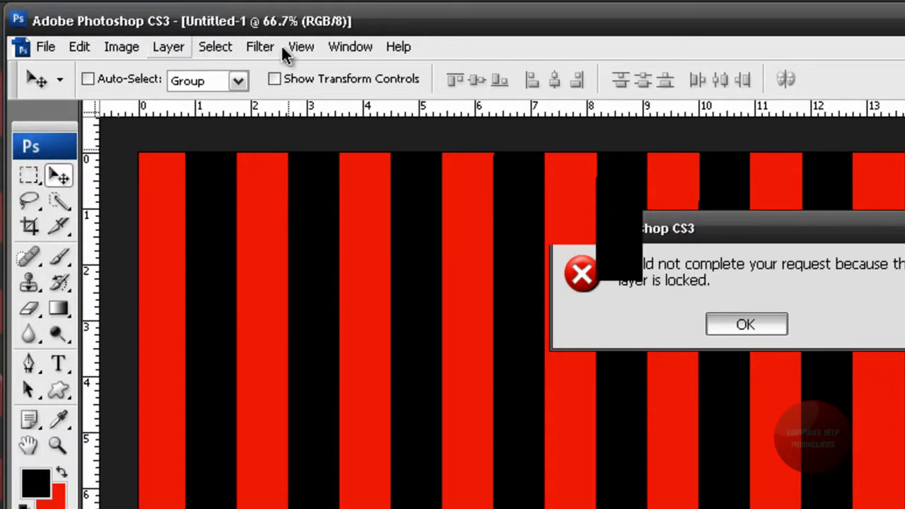
Dismiss the locked-layer warning and apply Polar Coordinates with Rectangular to Polar.
{"action": "left_click", "coordinate": [746, 324]}
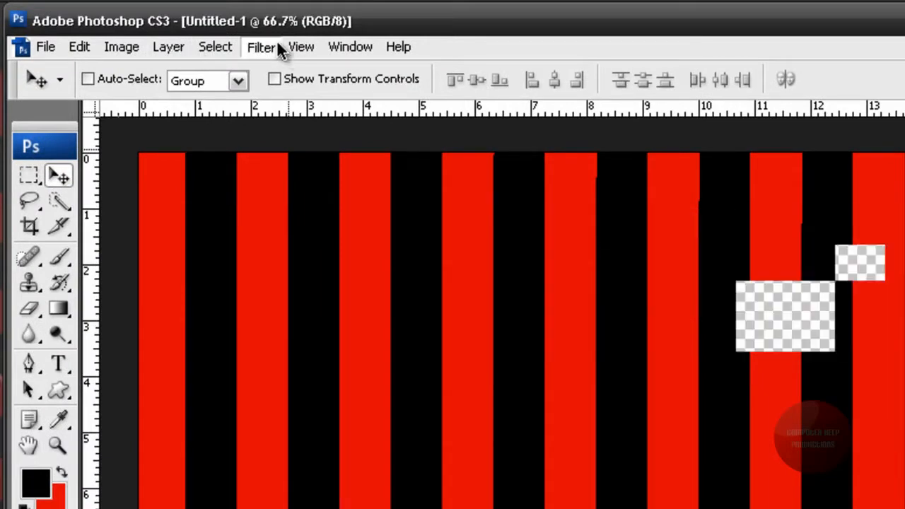
{"action": "left_click", "coordinate": [261, 47]}
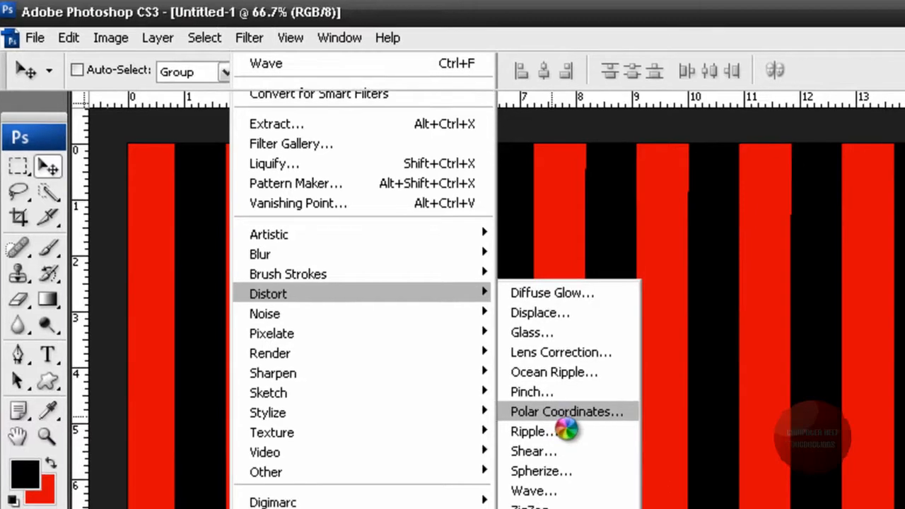
{"action": "left_click", "coordinate": [567, 411]}
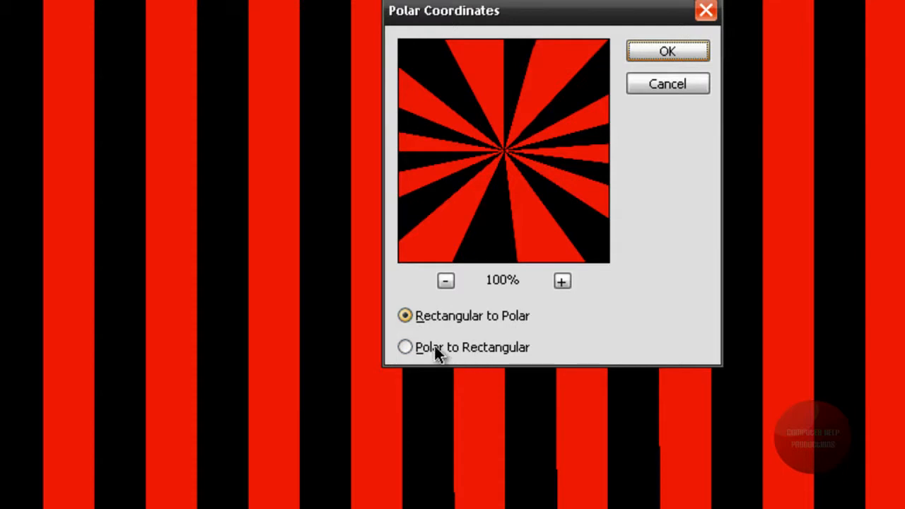
{"action": "left_click", "coordinate": [403, 347]}
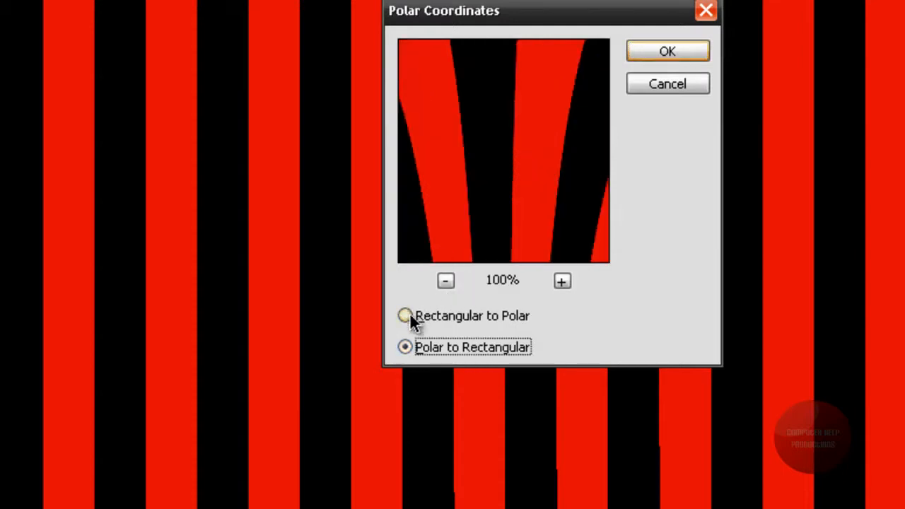
{"action": "left_click", "coordinate": [403, 316]}
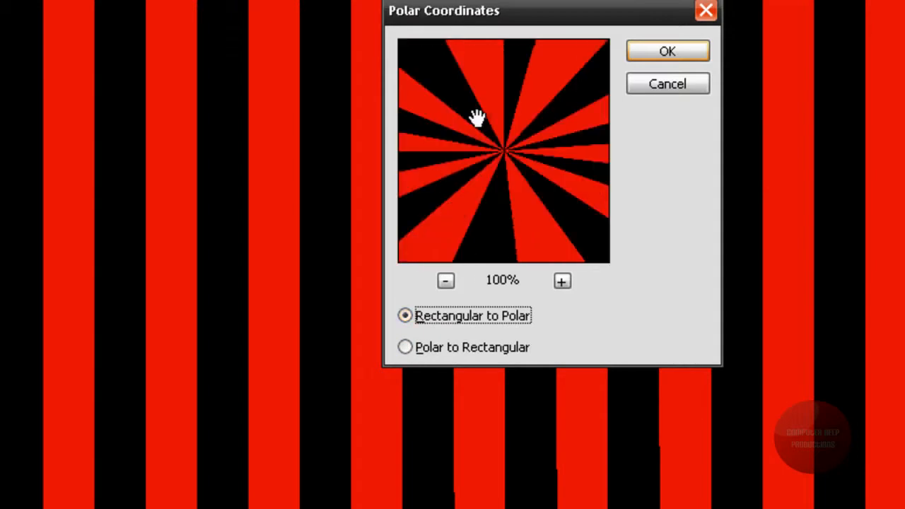
{"action": "left_click_drag", "start_coordinate": [478, 117], "coordinate": [501, 57]}
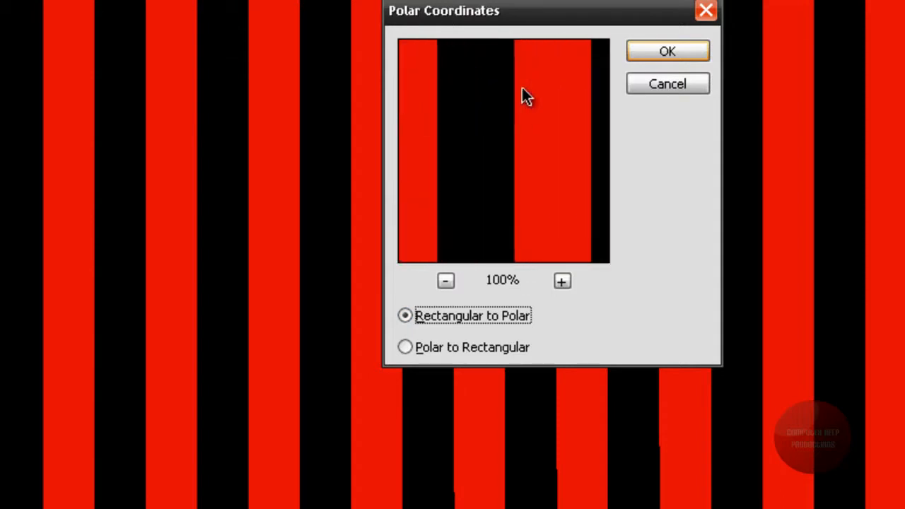
{"action": "left_click", "coordinate": [668, 51]}
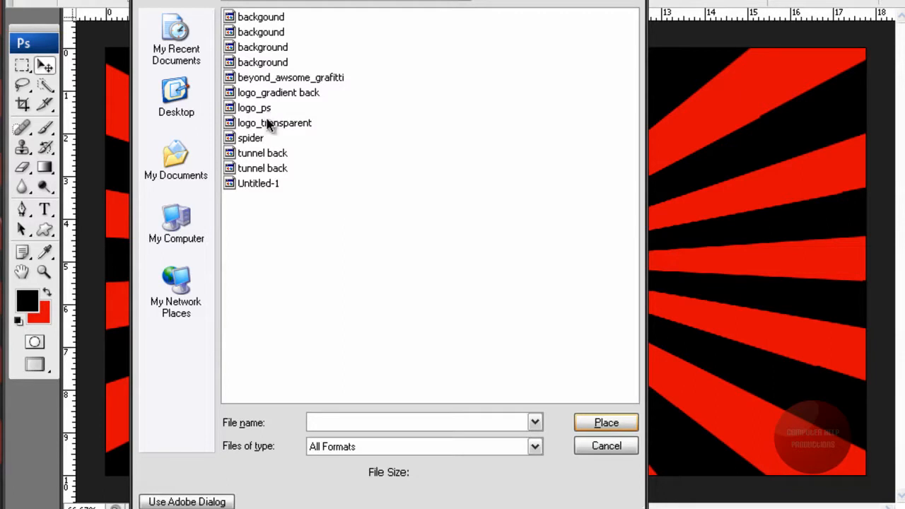
Place the logo_transparent file at the centre of the sunburst.
{"action": "left_click", "coordinate": [275, 122]}
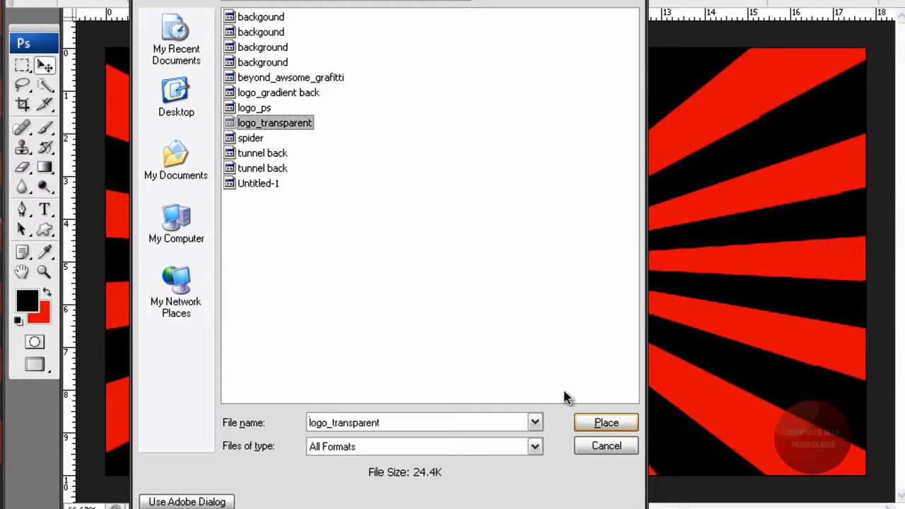
{"action": "left_click", "coordinate": [605, 422]}
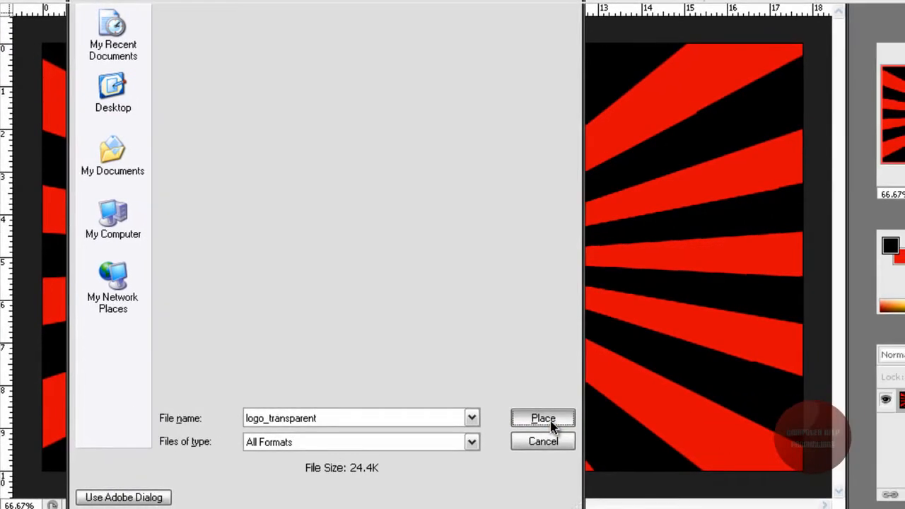
{"action": "left_click", "coordinate": [543, 418]}
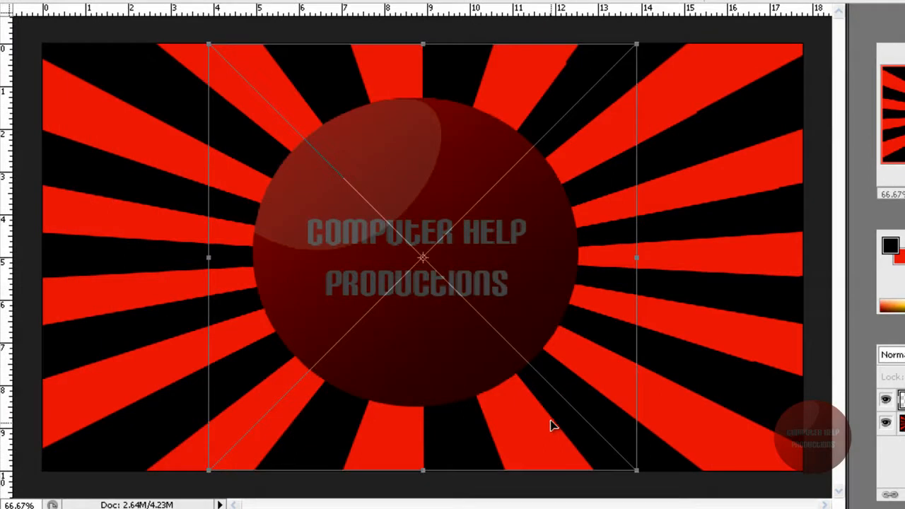
{"action": "mouse_move", "coordinate": [470, 386]}
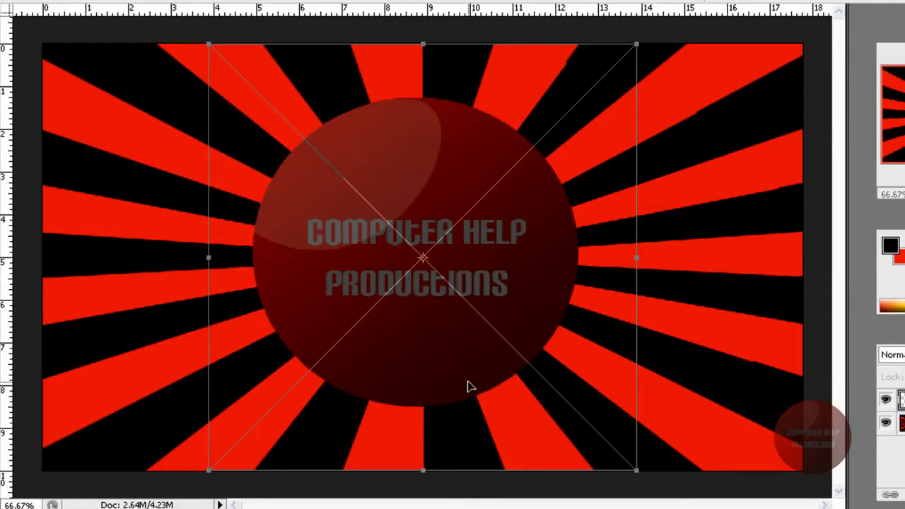
{"action": "mouse_move", "coordinate": [467, 390]}
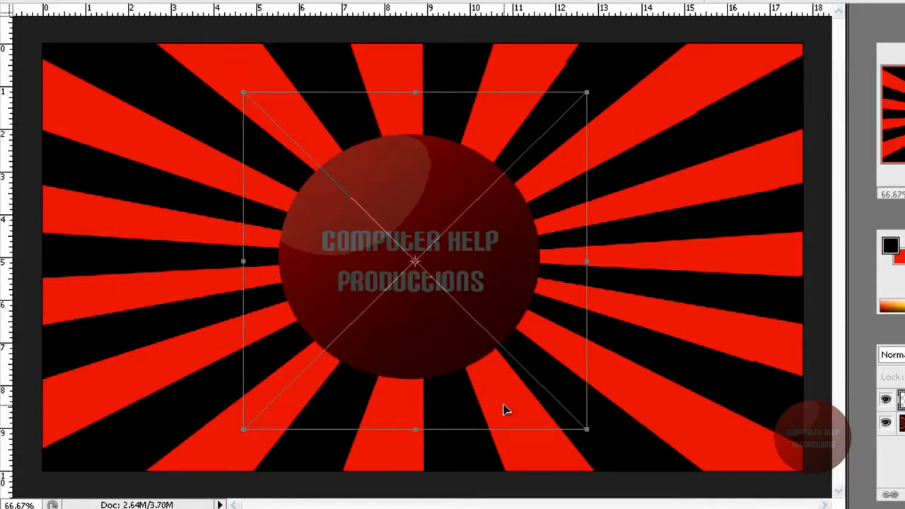
{"action": "mouse_move", "coordinate": [674, 15]}
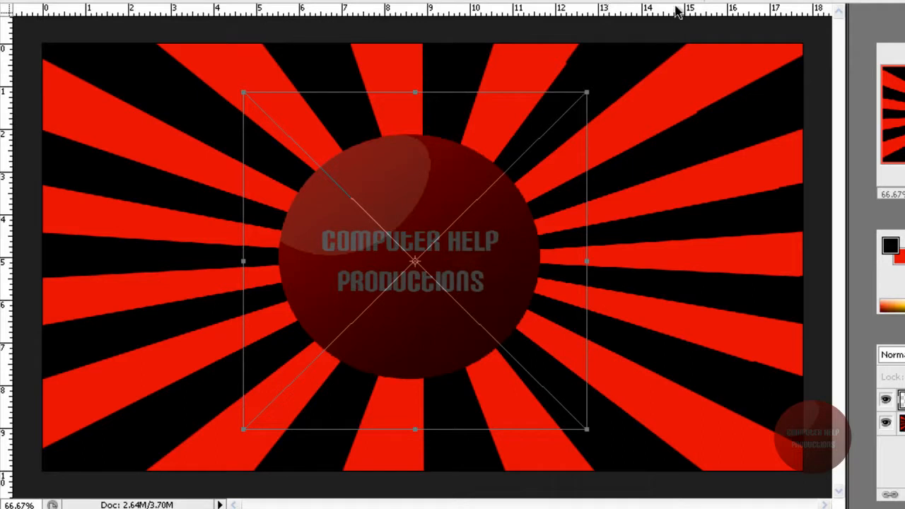
{"action": "mouse_move", "coordinate": [667, 171]}
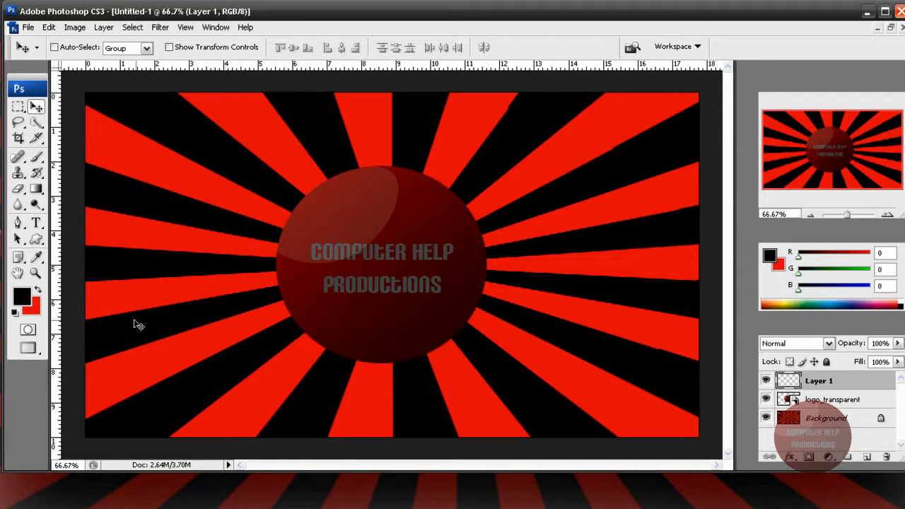
{"action": "mouse_move", "coordinate": [86, 310]}
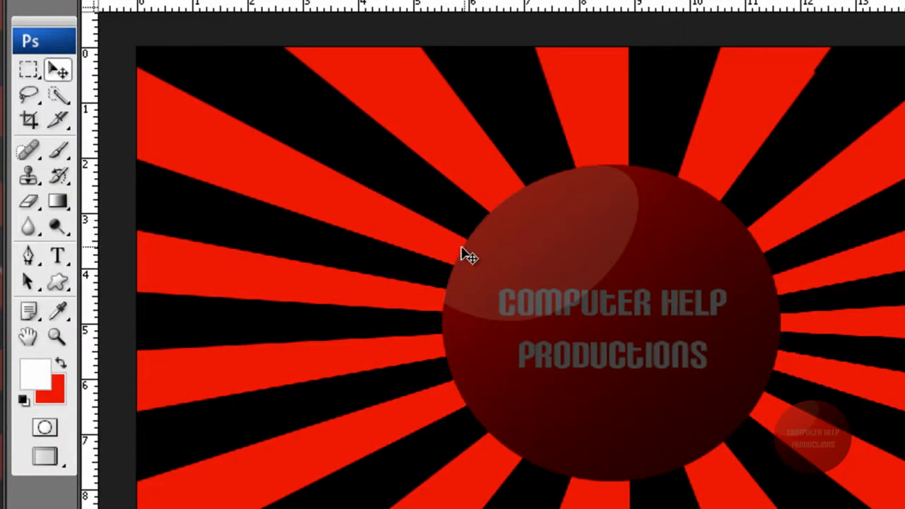
{"action": "mouse_move", "coordinate": [266, 283]}
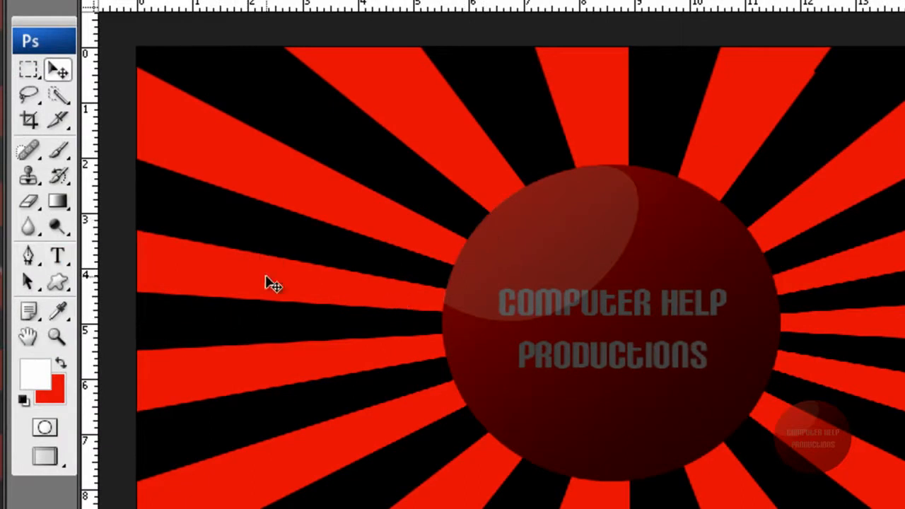
{"action": "mouse_move", "coordinate": [274, 308]}
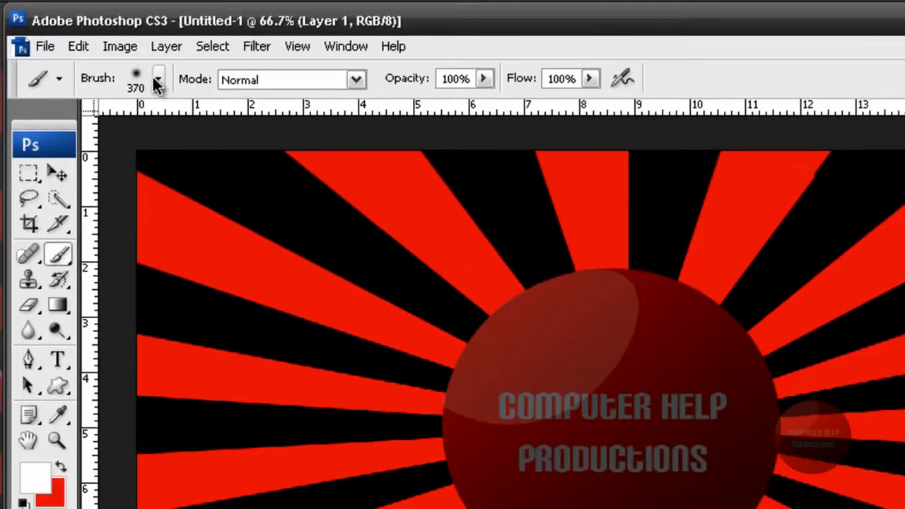
Set the brush to a soft round tip with 0% hardness, choosing the 17 px preset.
{"action": "left_click", "coordinate": [160, 79]}
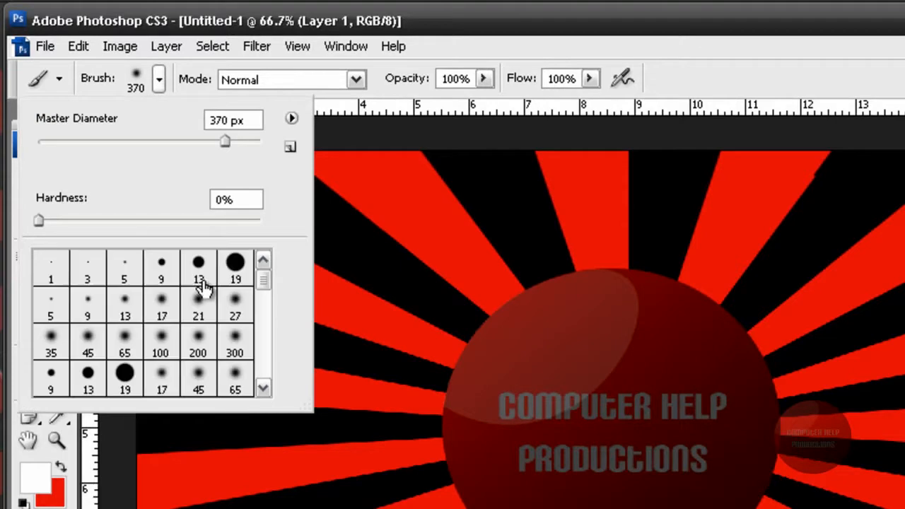
{"action": "mouse_move", "coordinate": [225, 331]}
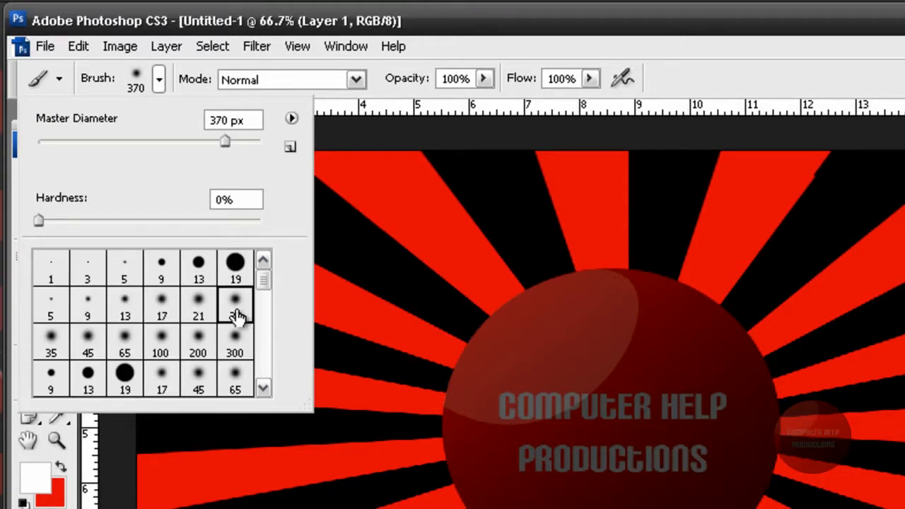
{"action": "left_click", "coordinate": [235, 301]}
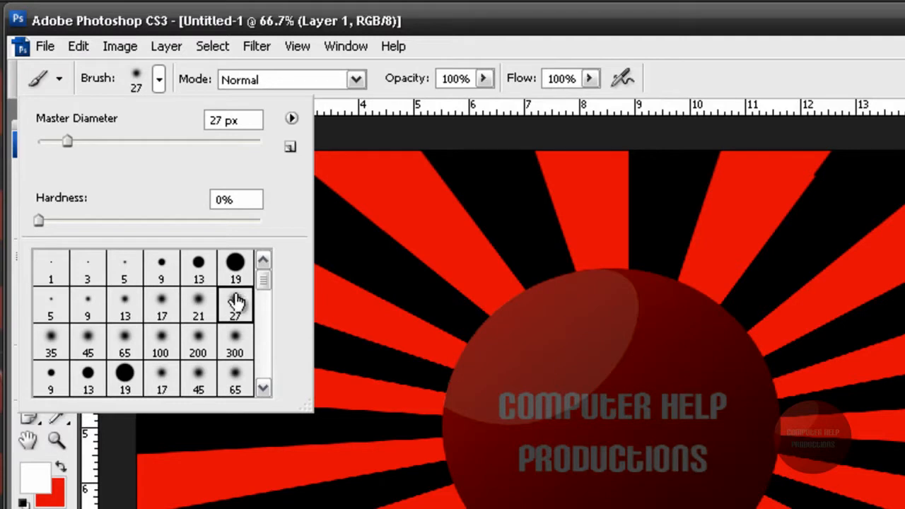
{"action": "mouse_move", "coordinate": [162, 312]}
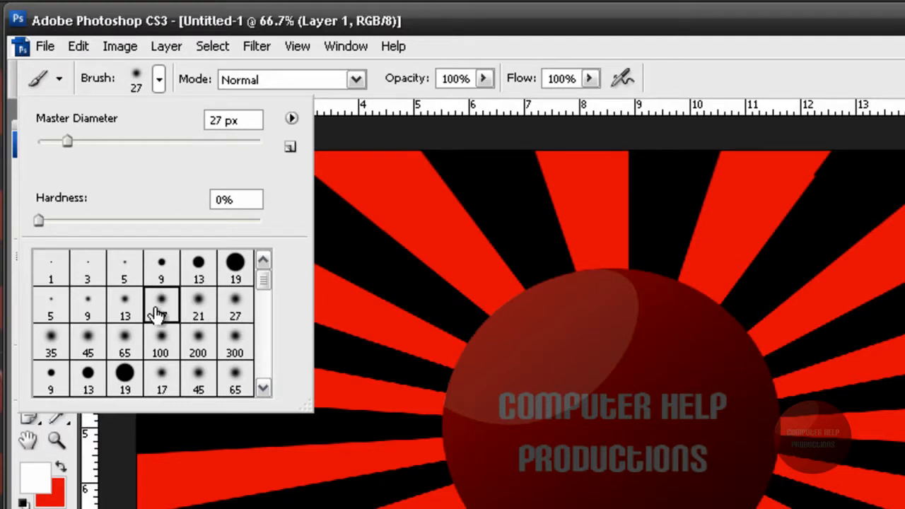
{"action": "mouse_move", "coordinate": [188, 313]}
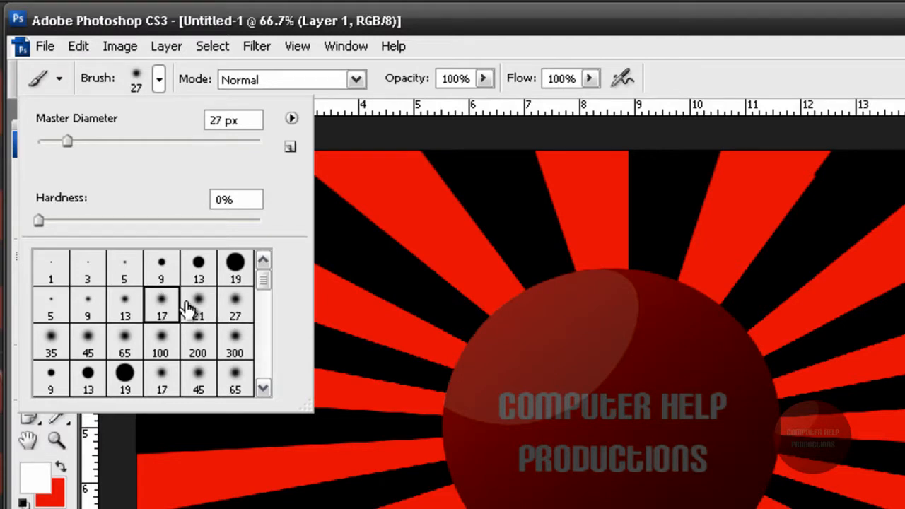
{"action": "left_click", "coordinate": [198, 306]}
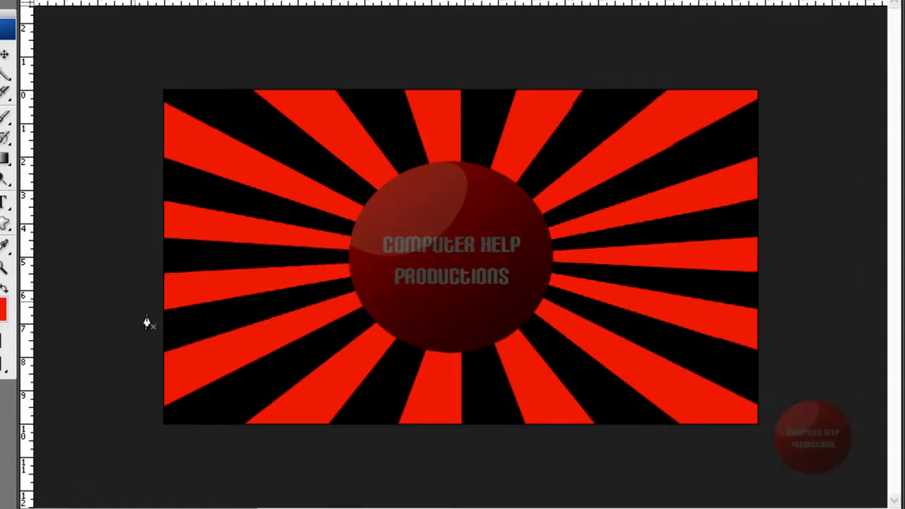
{"action": "mouse_move", "coordinate": [115, 262]}
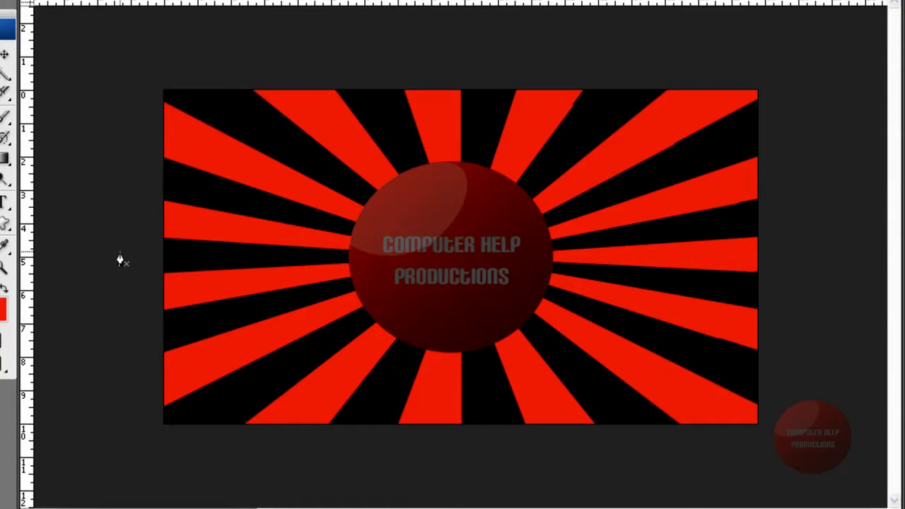
{"action": "mouse_move", "coordinate": [144, 260]}
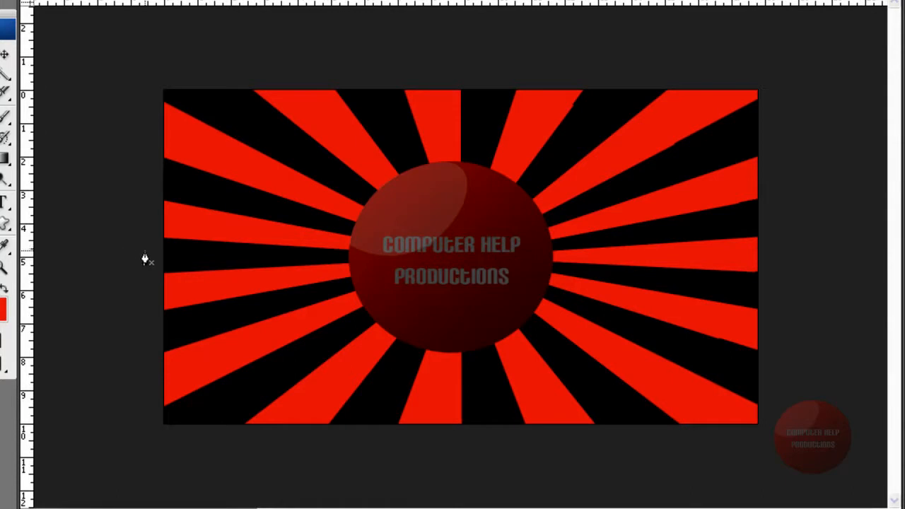
{"action": "mouse_move", "coordinate": [239, 246]}
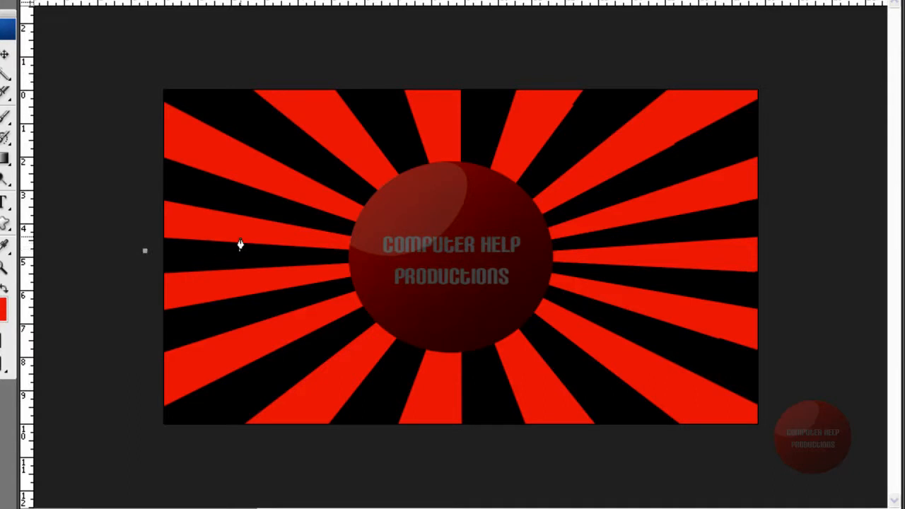
Draw Pen anchor points from the left edge curving toward the logo, undoing one step.
{"action": "left_click_drag", "start_coordinate": [145, 251], "coordinate": [241, 241]}
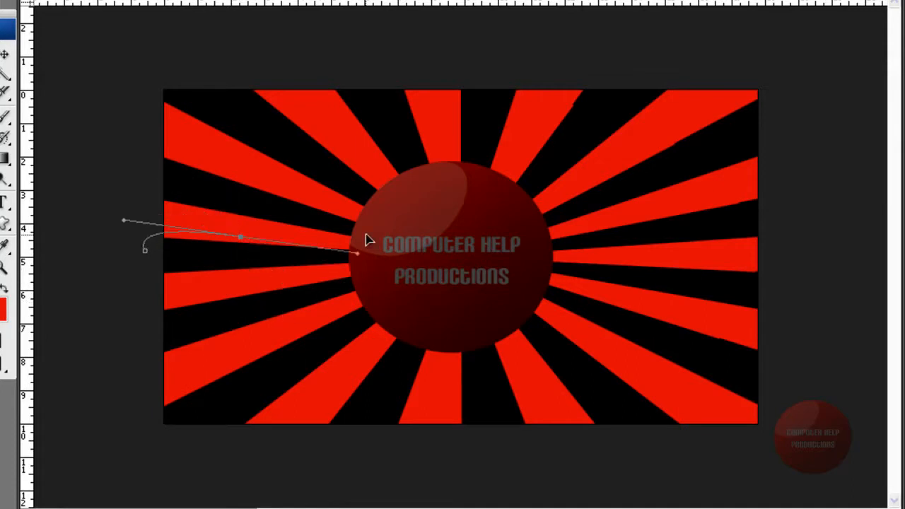
{"action": "left_click_drag", "start_coordinate": [357, 253], "coordinate": [372, 163]}
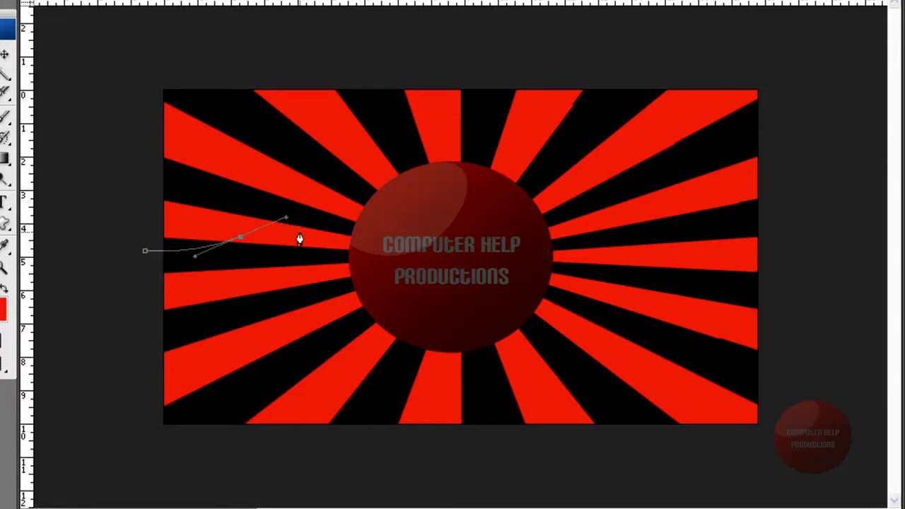
{"action": "mouse_move", "coordinate": [301, 237]}
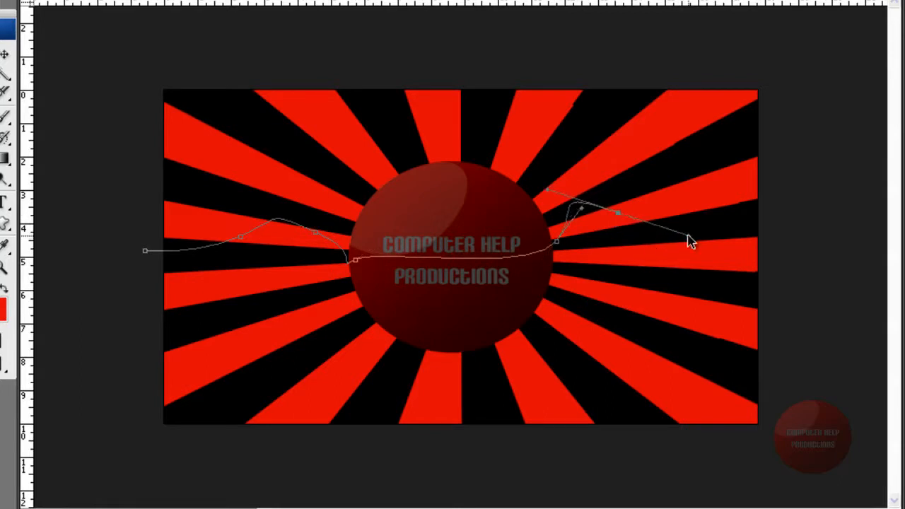
{"action": "key", "text": "ctrl+alt+z"}
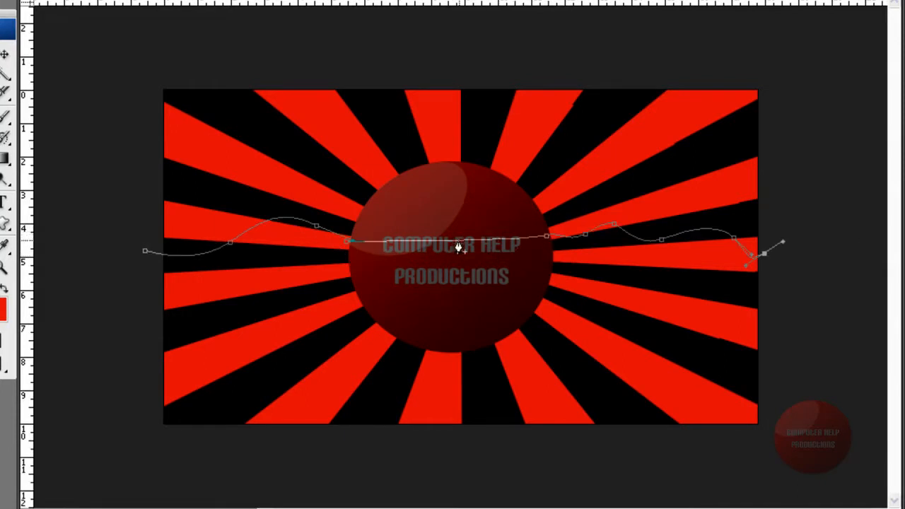
Stroke the wavy path with the white brush, using Simulate Pressure for tapered ends.
{"action": "right_click", "coordinate": [459, 246]}
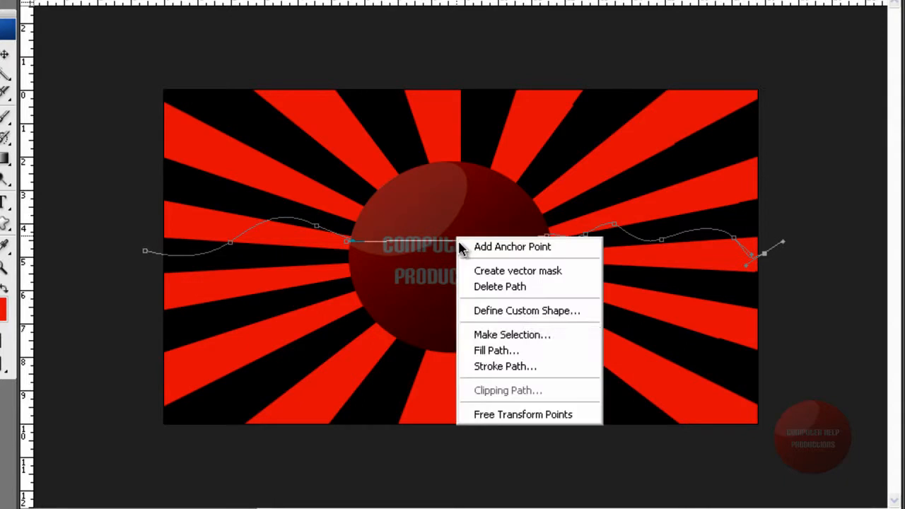
{"action": "mouse_move", "coordinate": [493, 367]}
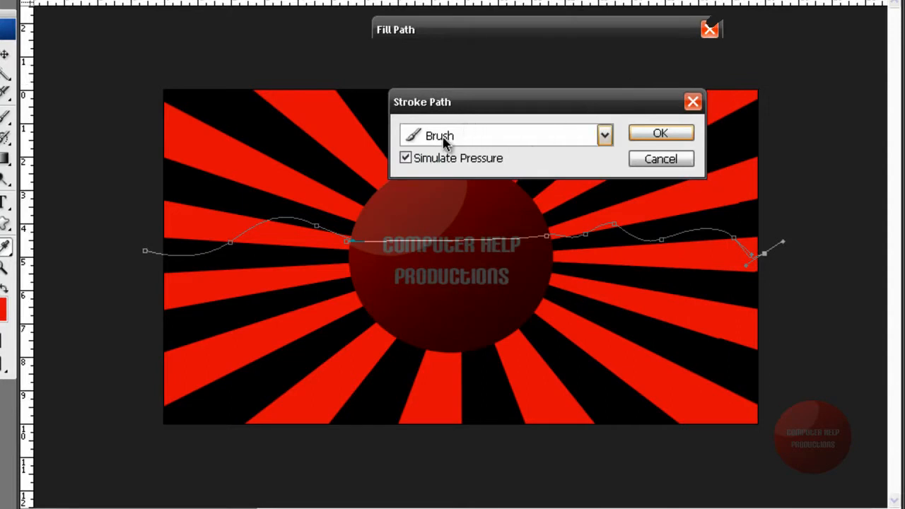
{"action": "mouse_move", "coordinate": [441, 136]}
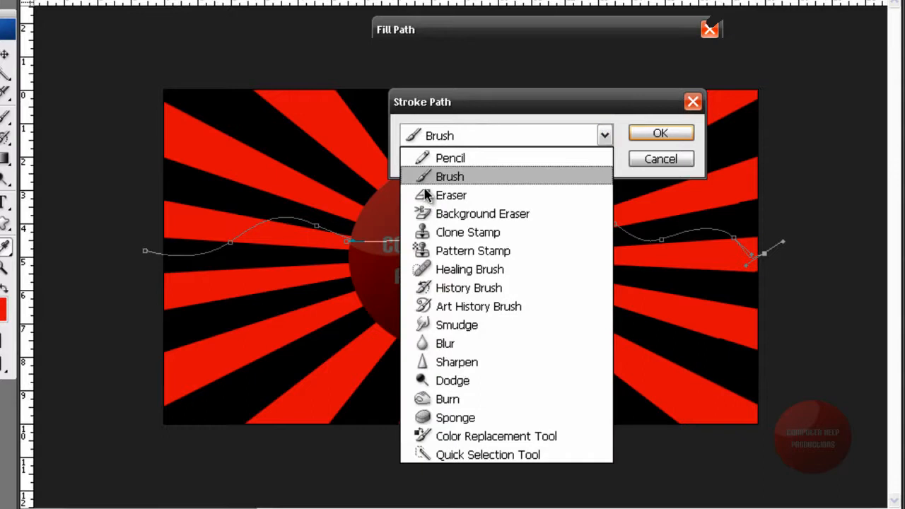
{"action": "left_click", "coordinate": [450, 176]}
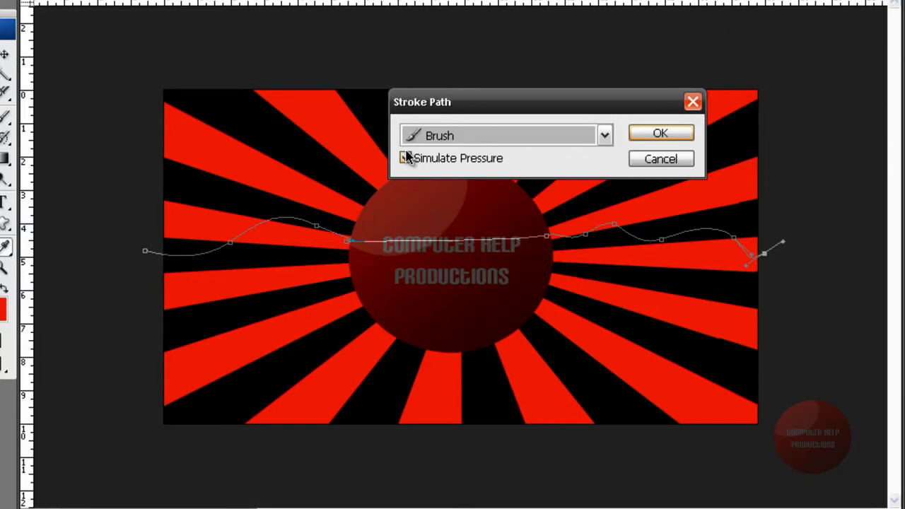
{"action": "left_click", "coordinate": [405, 158]}
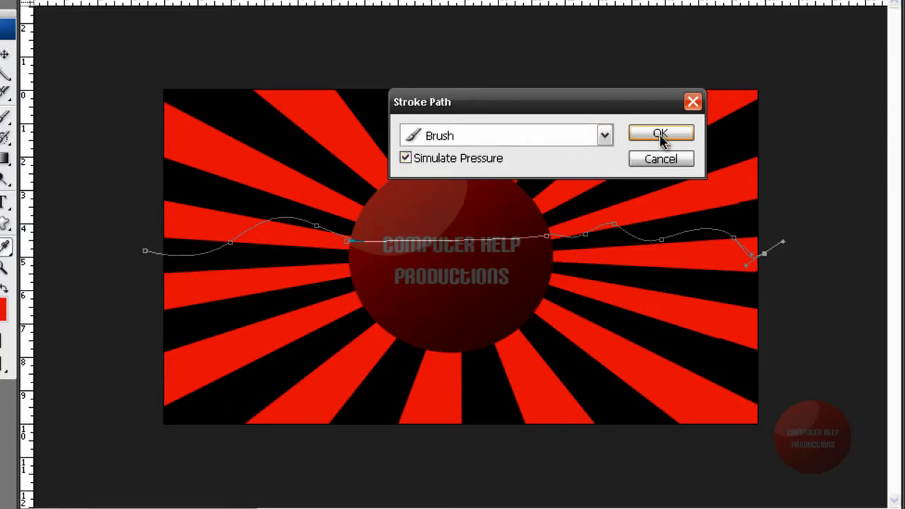
{"action": "left_click", "coordinate": [660, 133]}
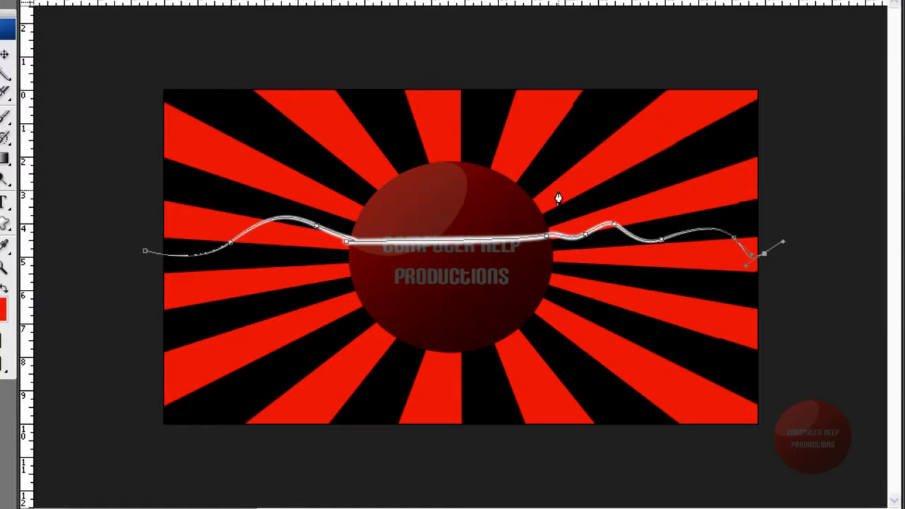
{"action": "mouse_move", "coordinate": [522, 260]}
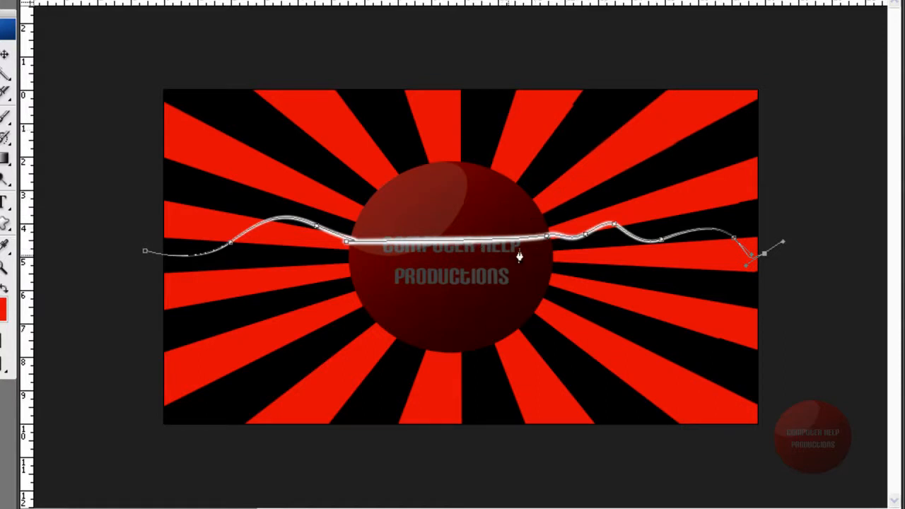
{"action": "mouse_move", "coordinate": [705, 260]}
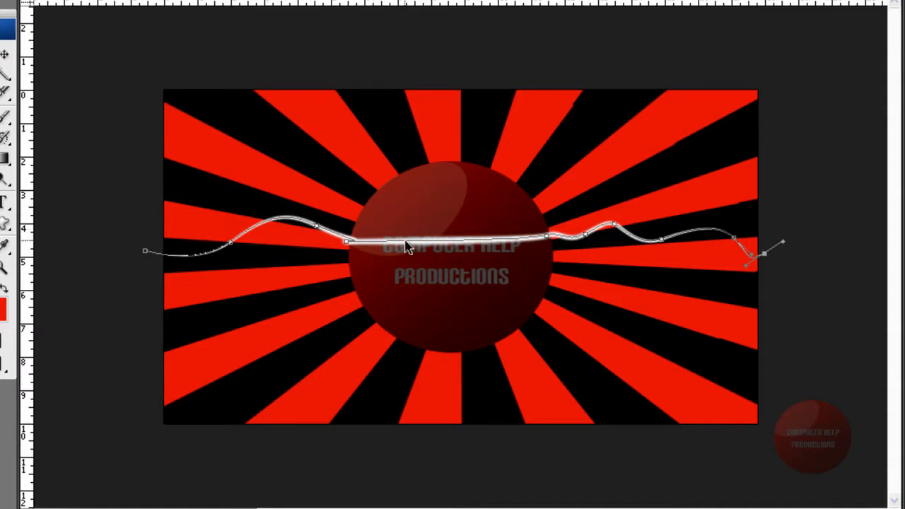
Bring up the path's context menu to delete the wavy path outline.
{"action": "right_click", "coordinate": [408, 247]}
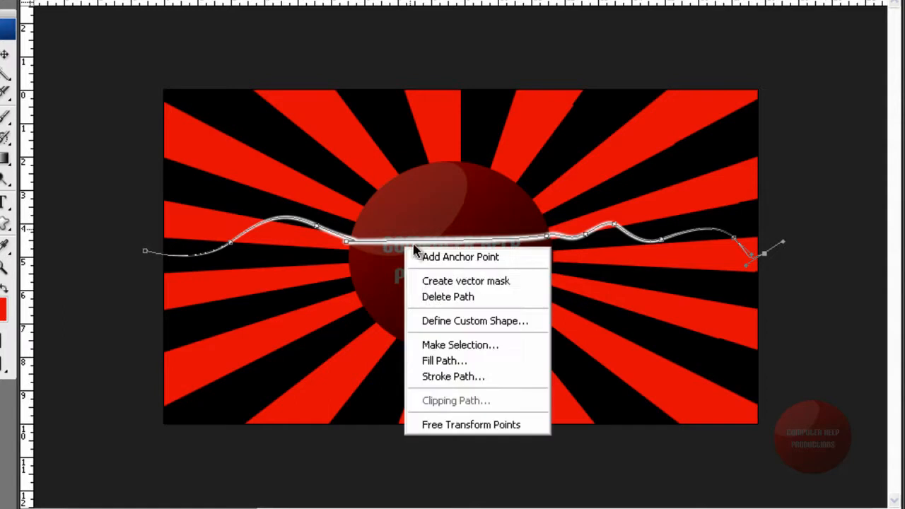
{"action": "mouse_move", "coordinate": [426, 306]}
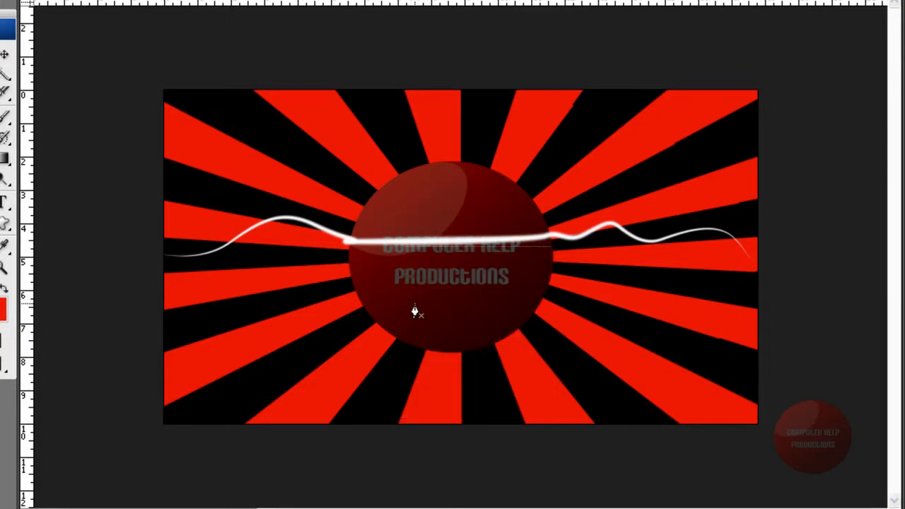
{"action": "mouse_move", "coordinate": [404, 304]}
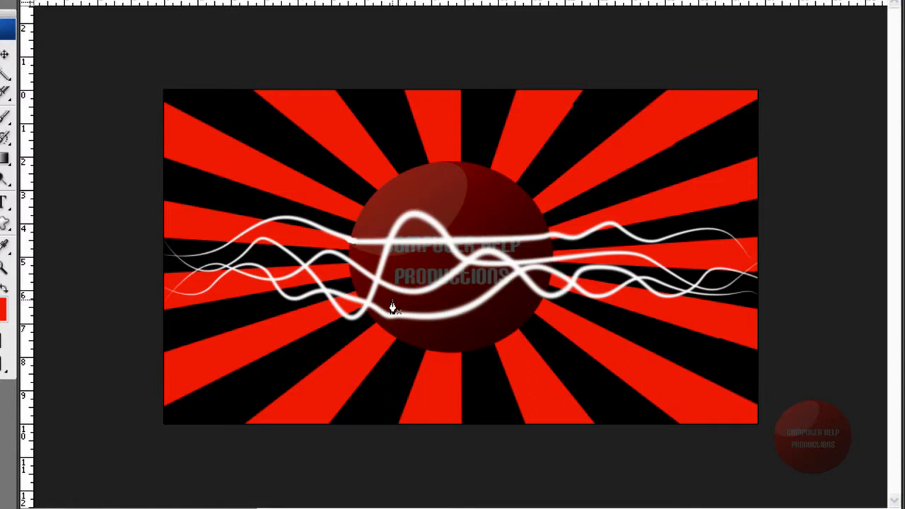
{"action": "mouse_move", "coordinate": [371, 262]}
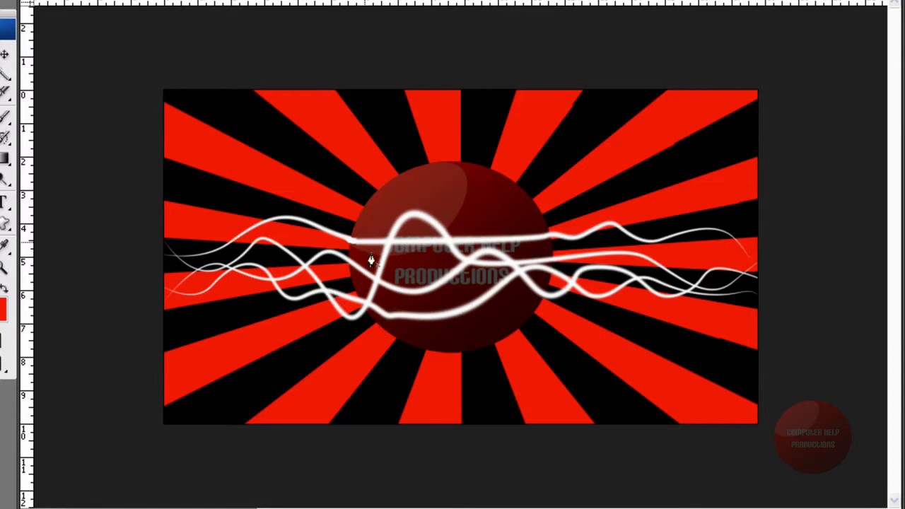
{"action": "mouse_move", "coordinate": [366, 251]}
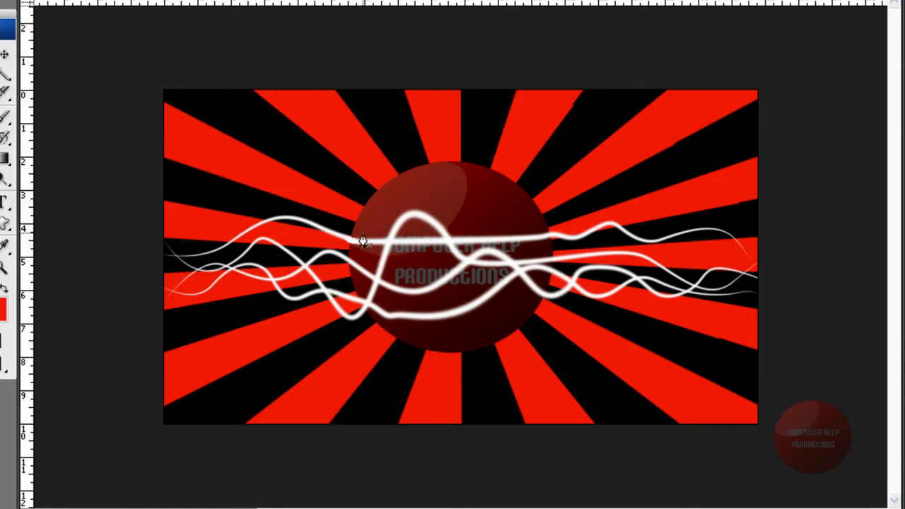
{"action": "mouse_move", "coordinate": [428, 246]}
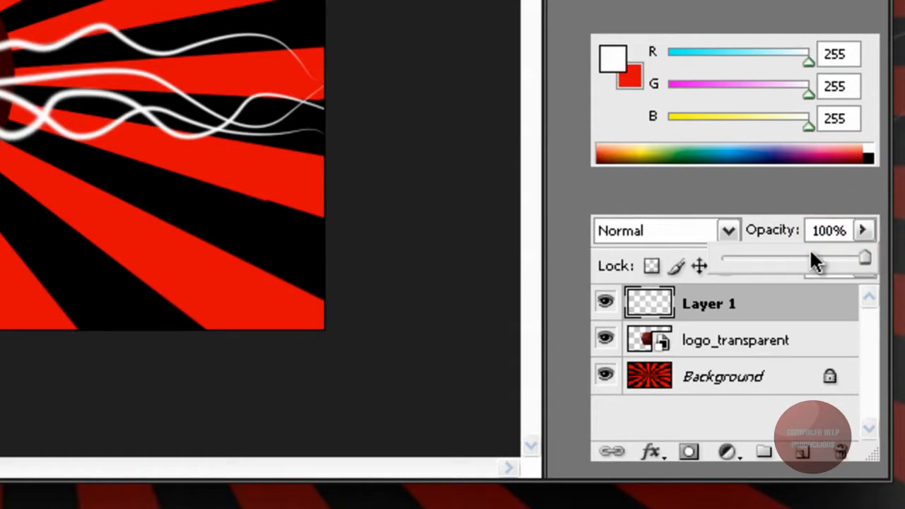
Lower Layer 1's white lines to 46% opacity for a smoky look.
{"action": "left_click", "coordinate": [865, 230]}
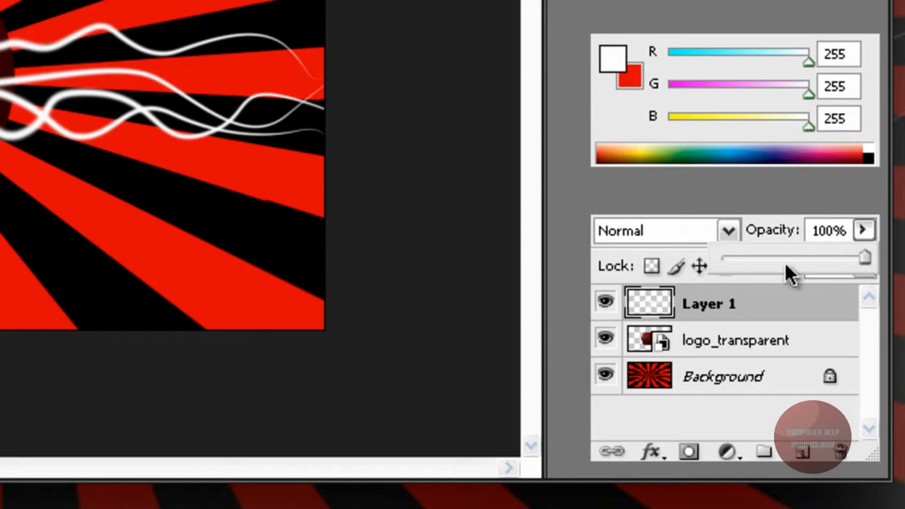
{"action": "left_click_drag", "start_coordinate": [866, 258], "coordinate": [787, 259]}
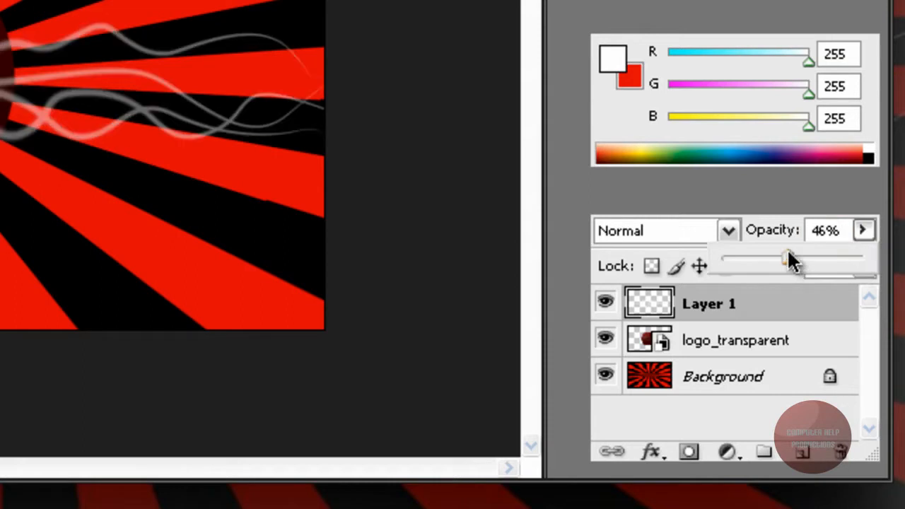
{"action": "mouse_move", "coordinate": [788, 262]}
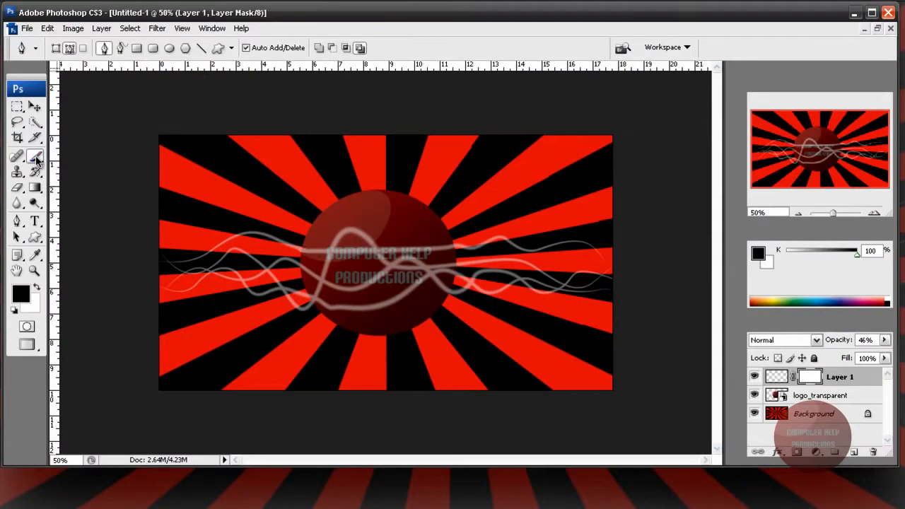
Paint the layer mask black with the Brush tool to hide lines over the logo.
{"action": "left_click", "coordinate": [17, 156]}
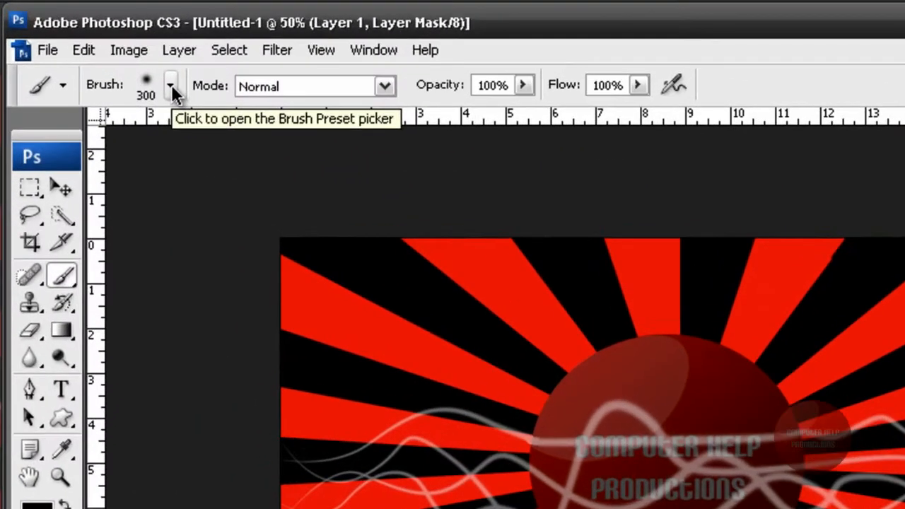
{"action": "mouse_move", "coordinate": [249, 382]}
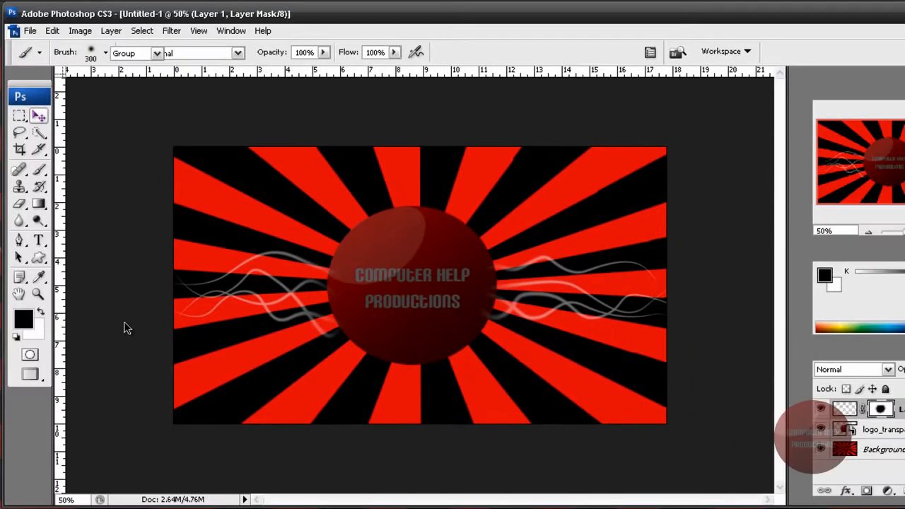
{"action": "left_click", "coordinate": [39, 116]}
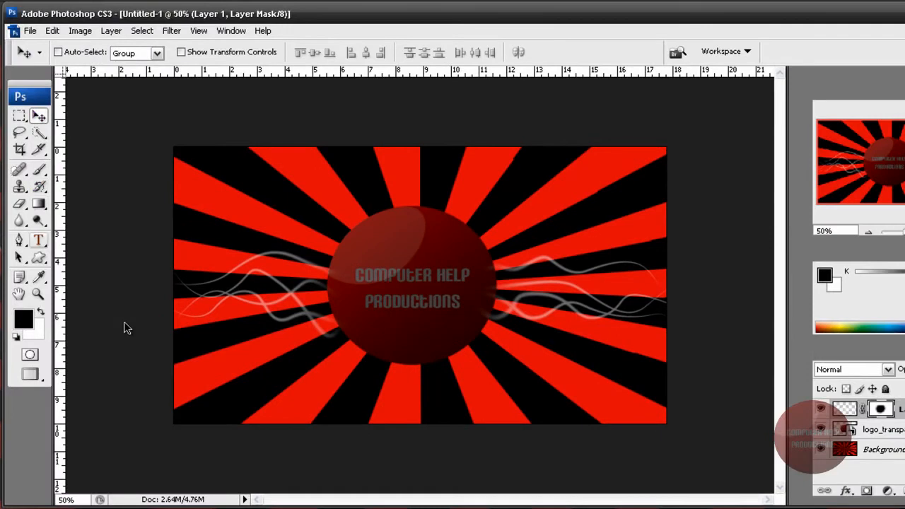